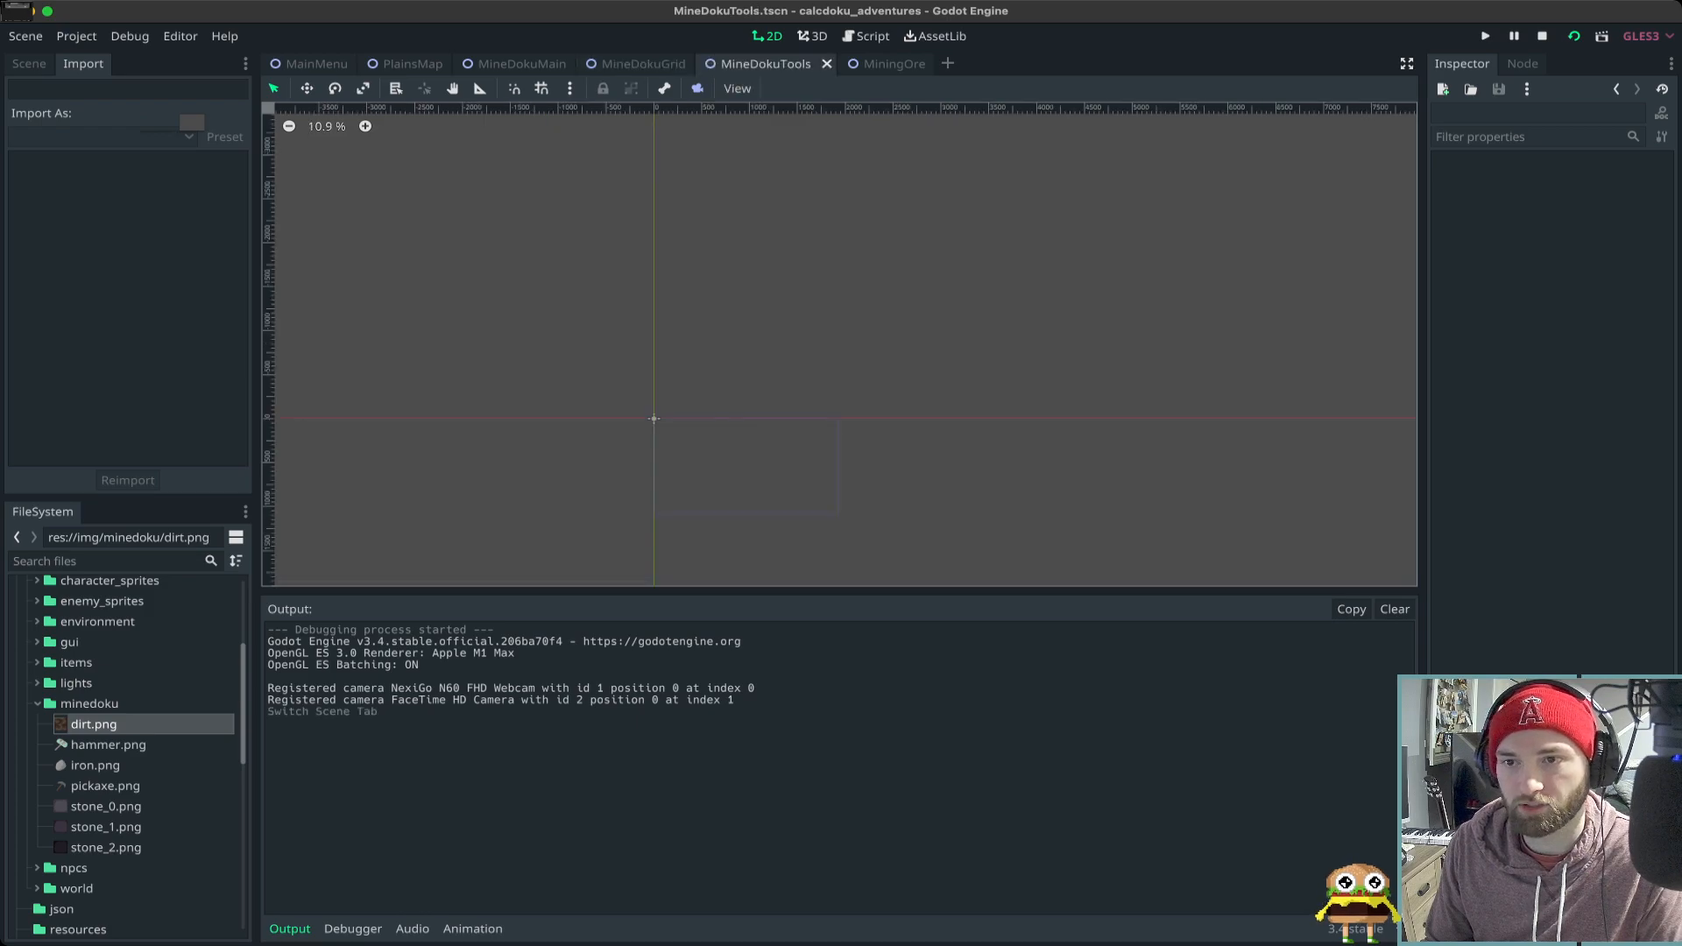
- Add a Sprite node to the scene and quick-load hammer.png as its texture
{"action": "left_click", "coordinate": [29, 63]}
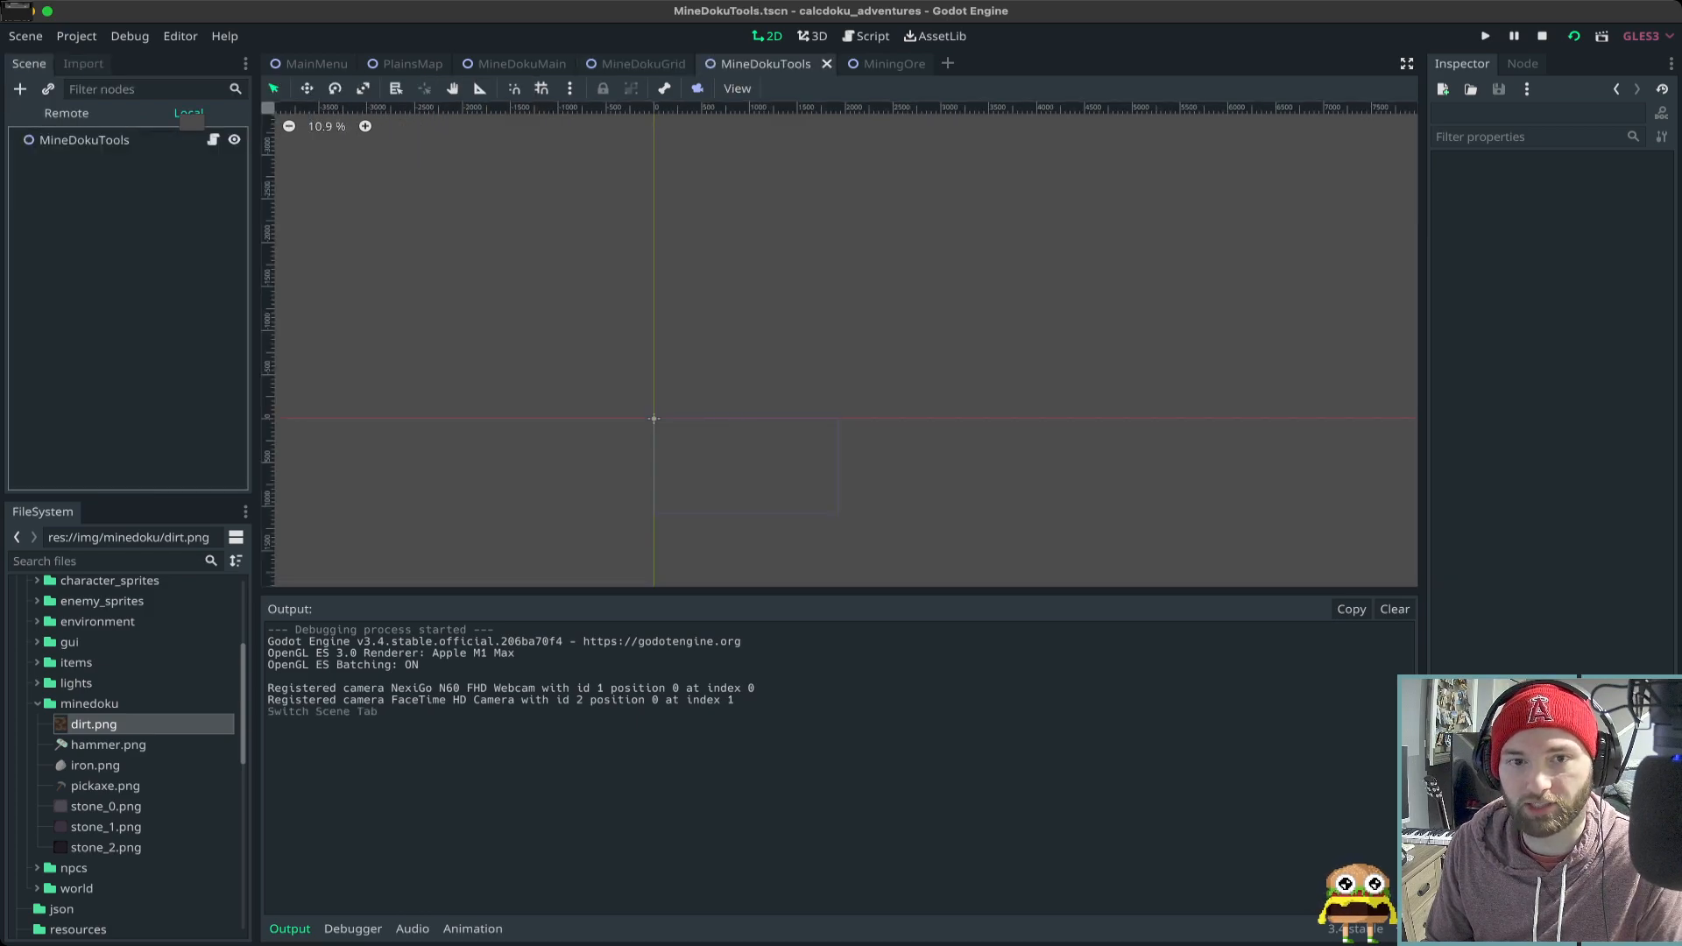
{"action": "type", "text": "Spri"}
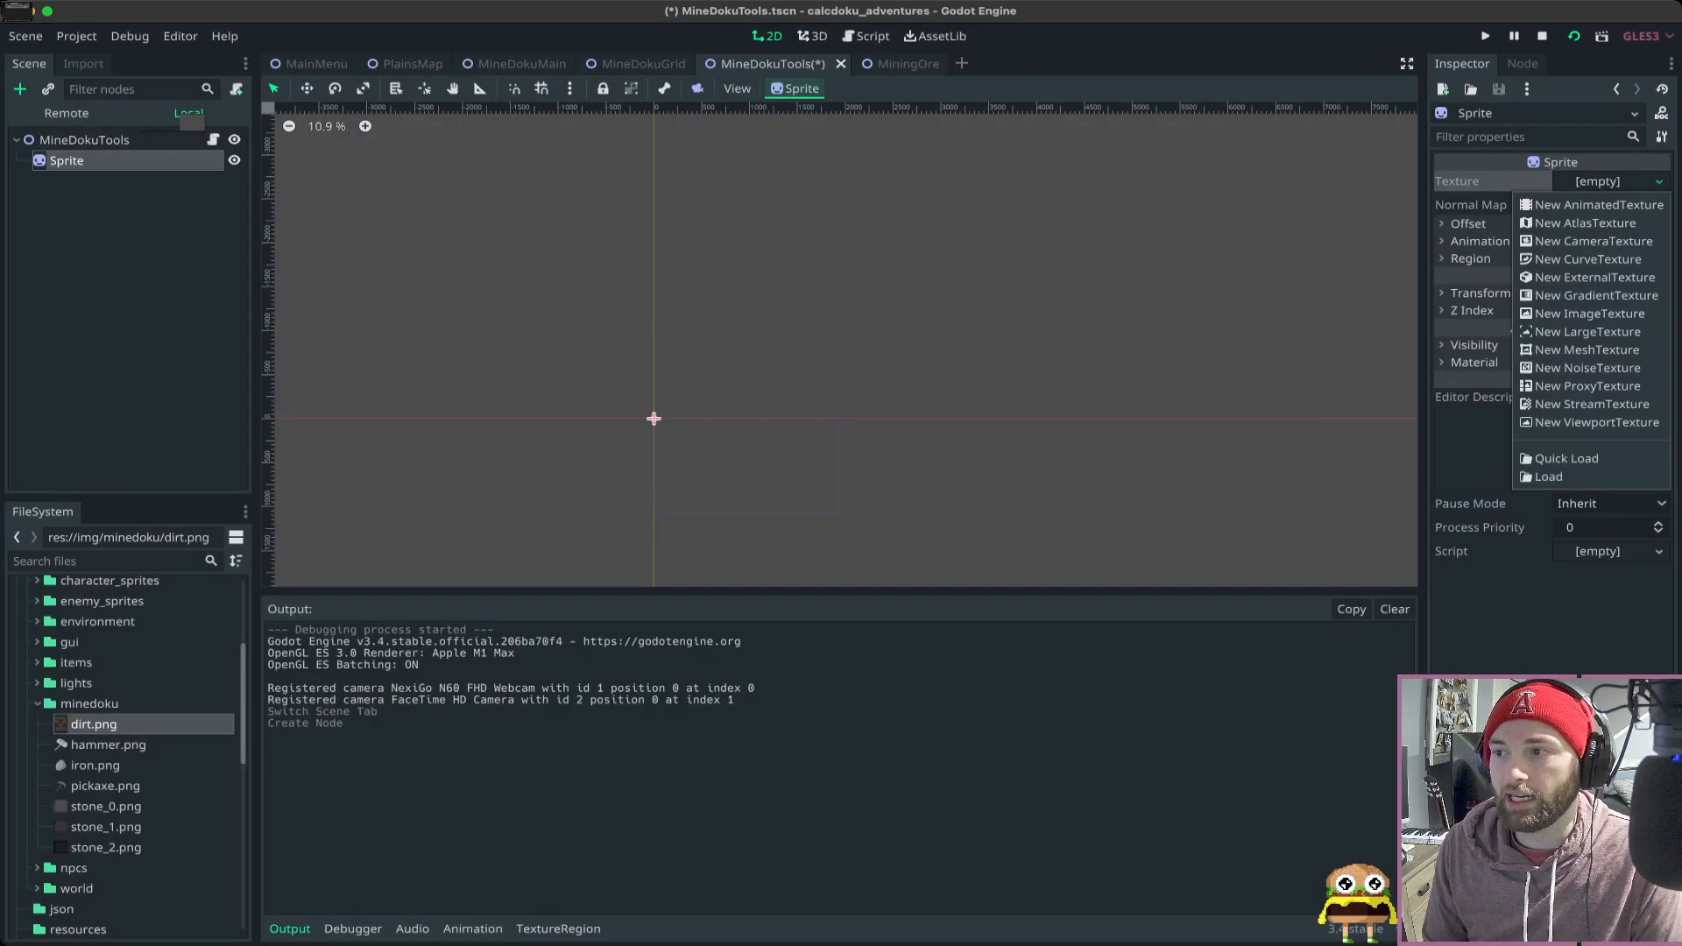
{"action": "type", "text": "ham"}
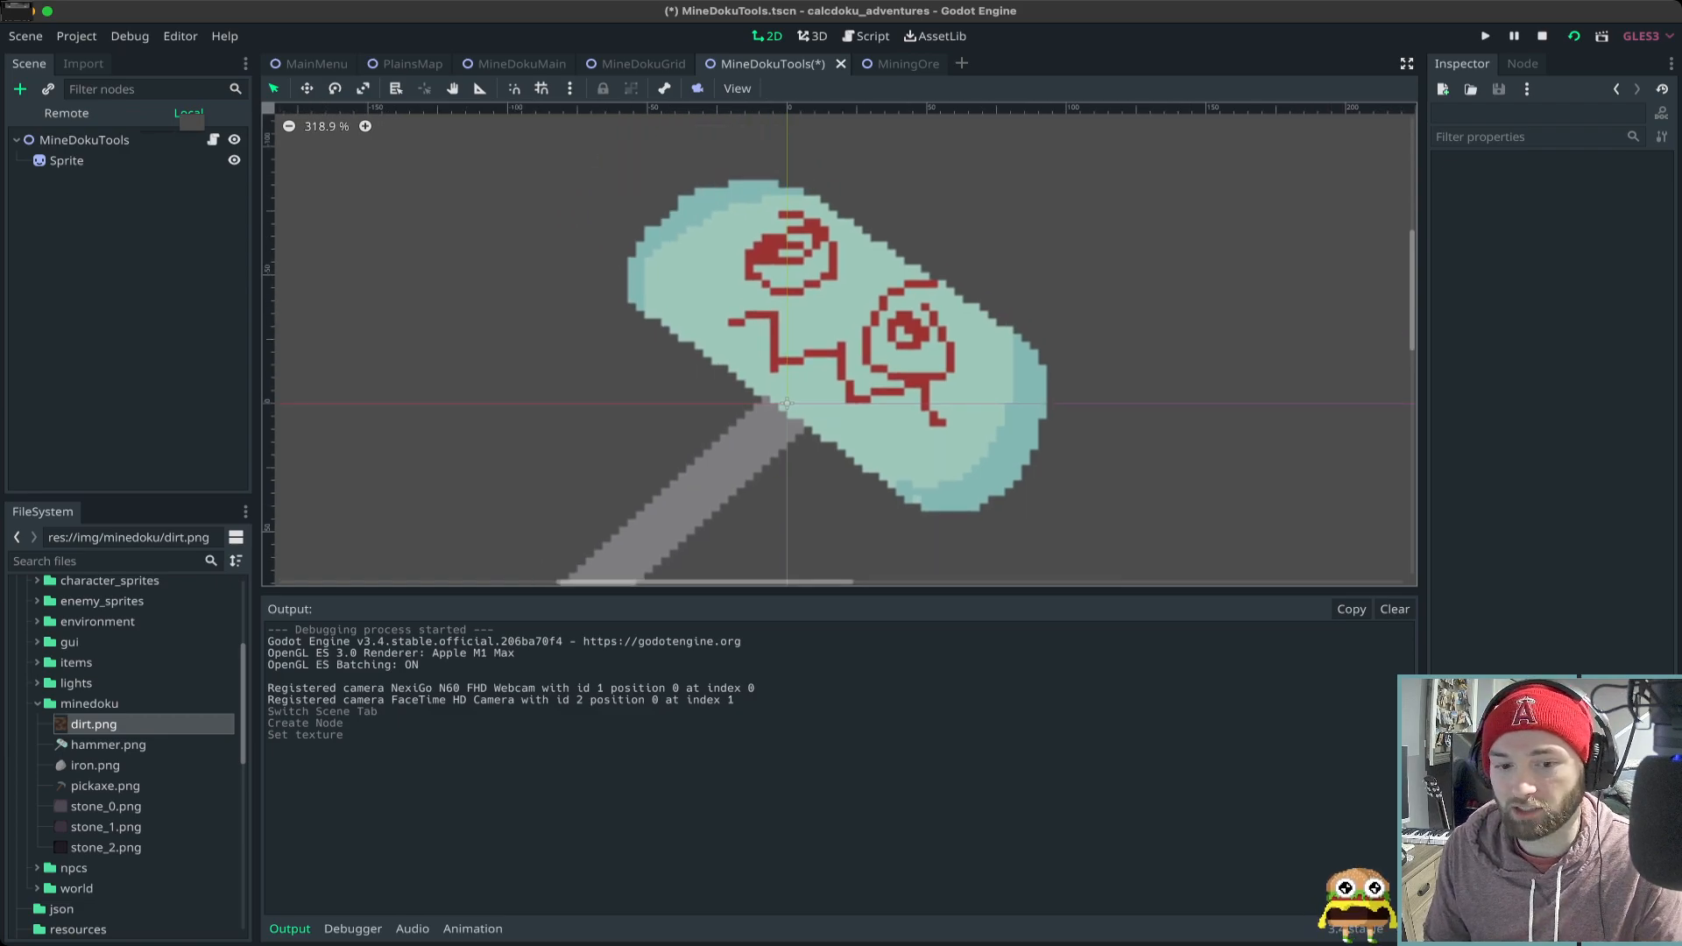
- Reimport hammer.png with Filter and Detect 3d unchecked so it renders crisp
{"action": "left_click", "coordinate": [107, 744]}
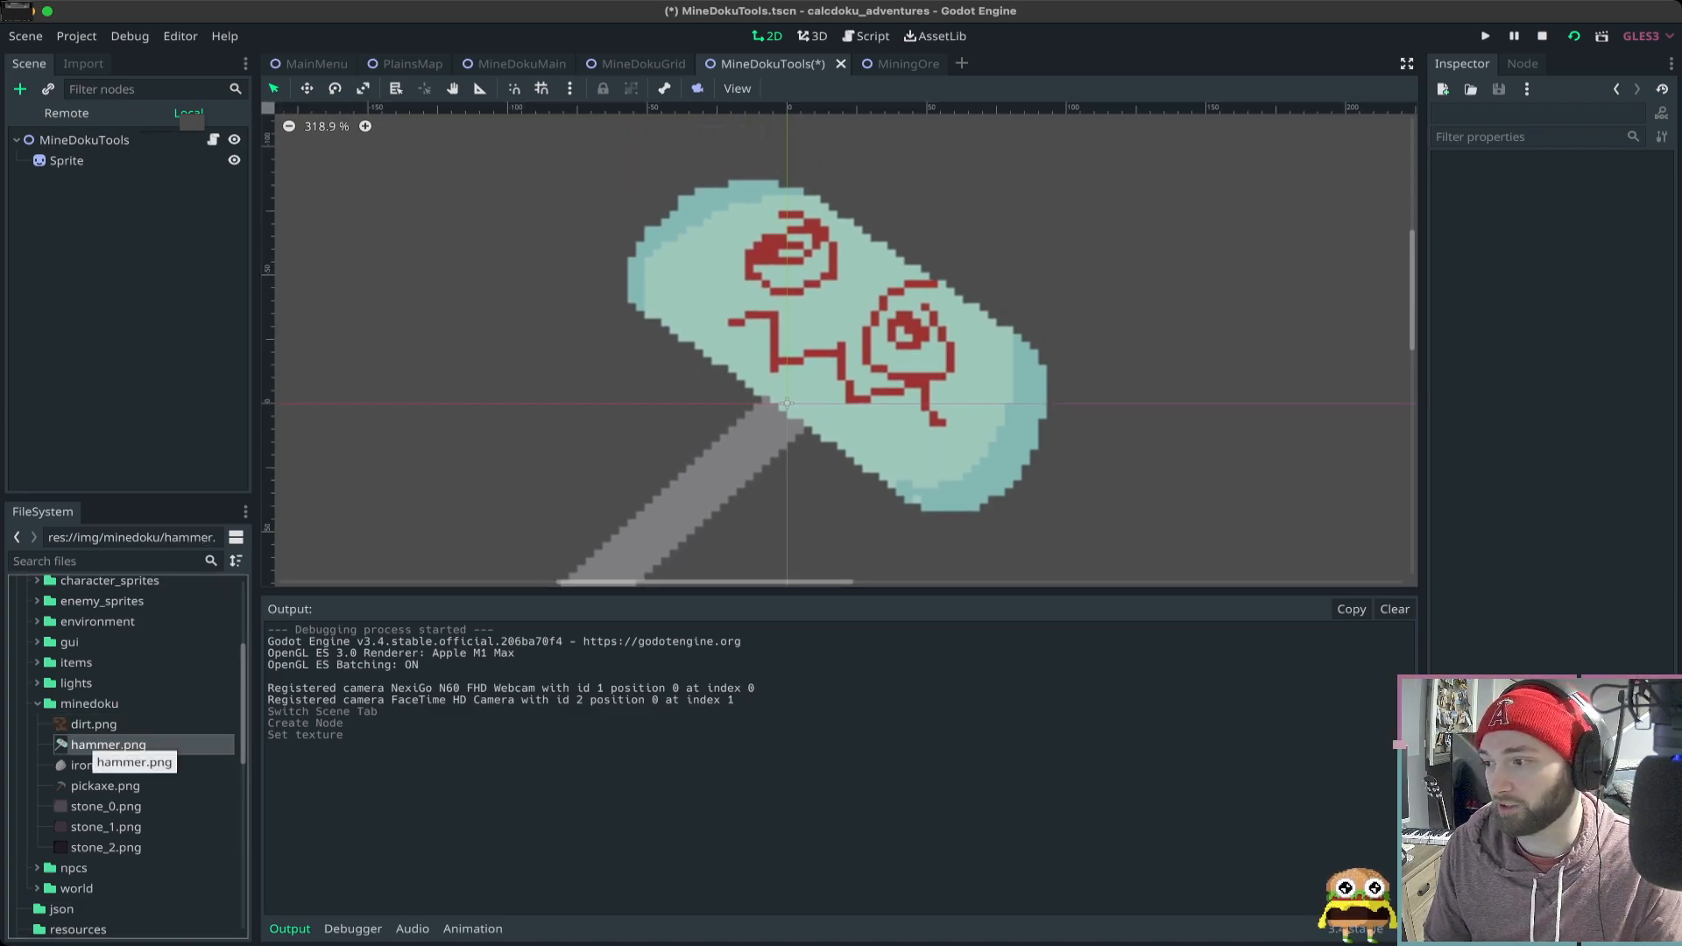
{"action": "left_click", "coordinate": [83, 63]}
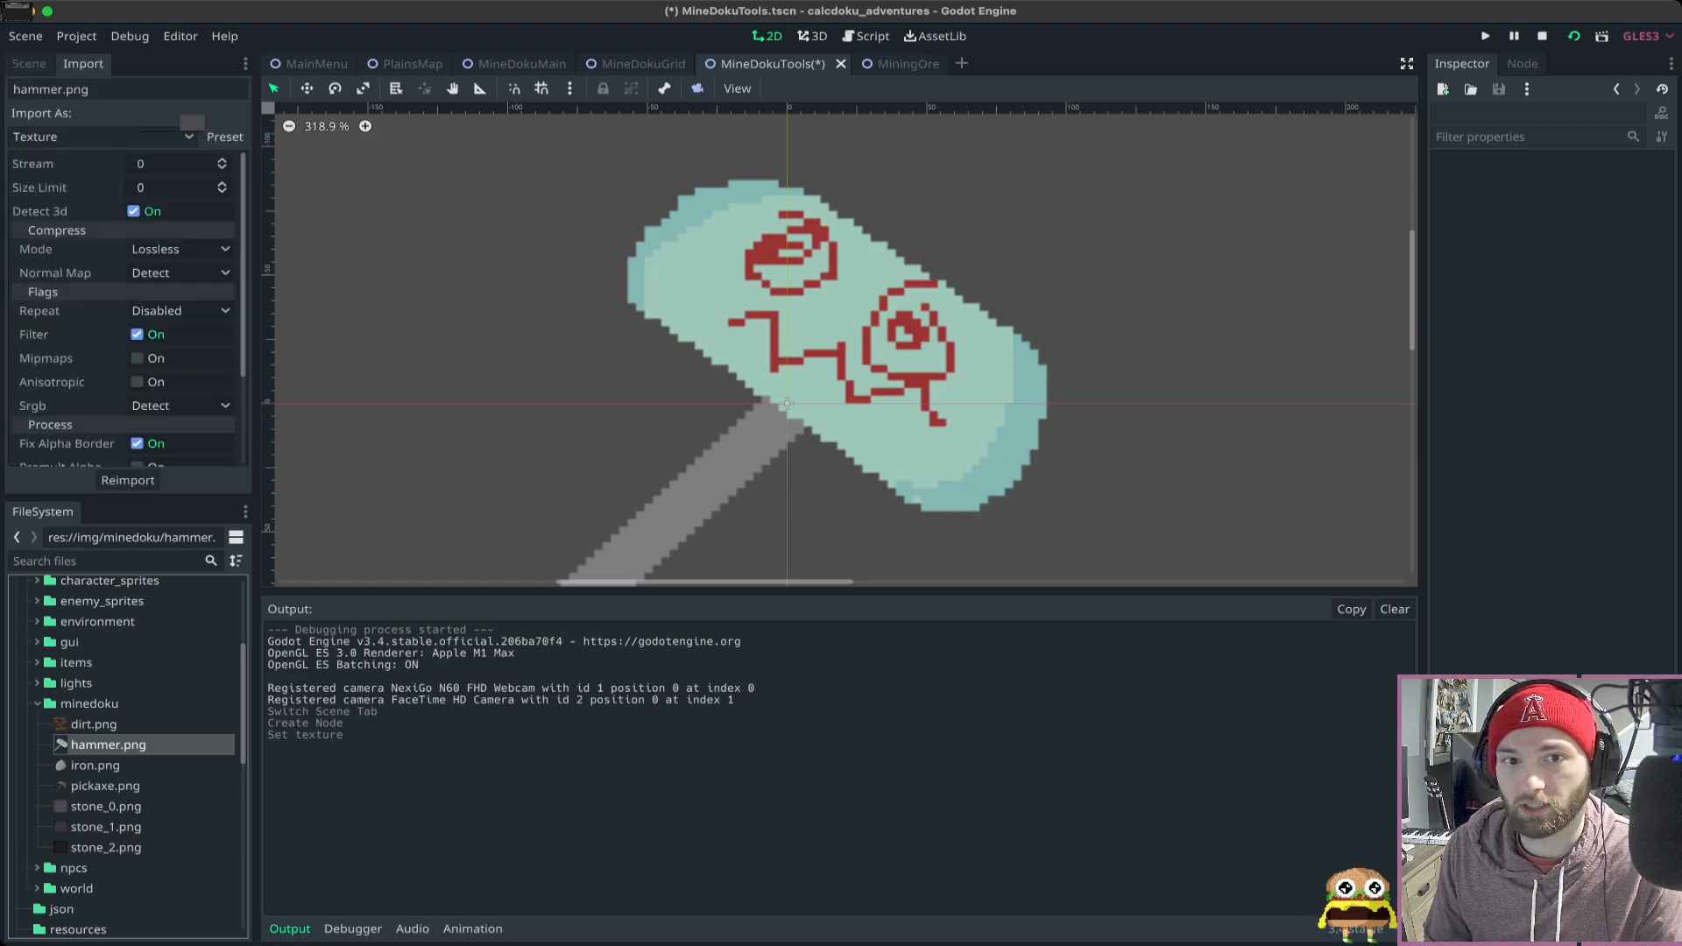
{"action": "left_click", "coordinate": [137, 333]}
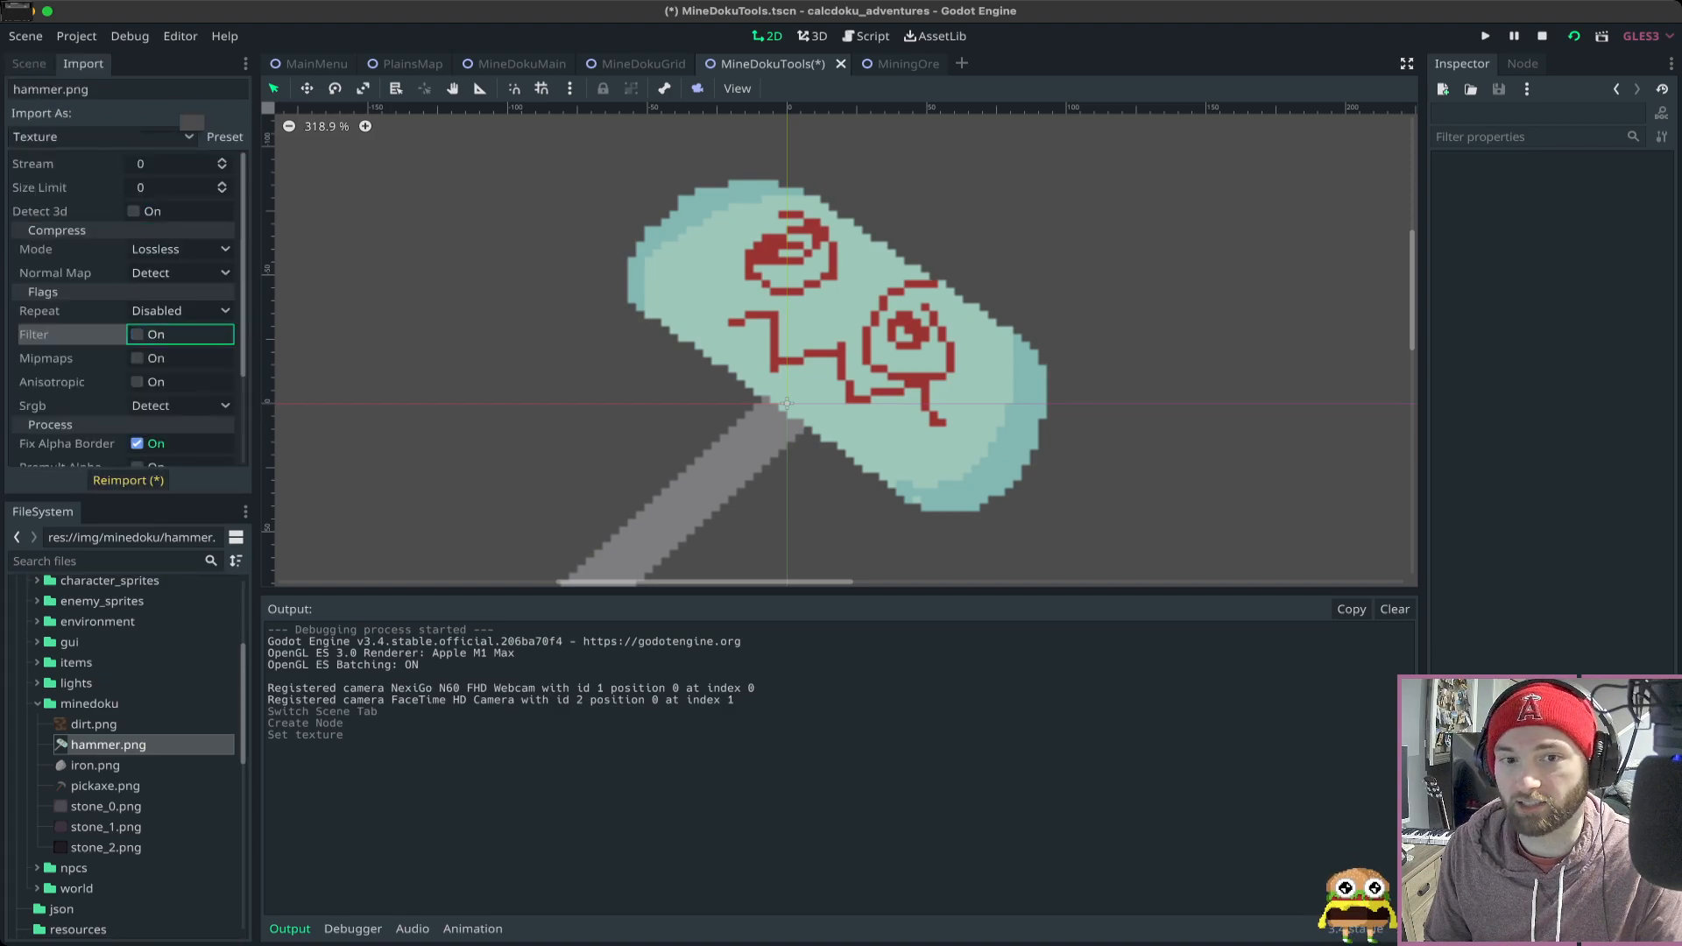
{"action": "left_click", "coordinate": [137, 333]}
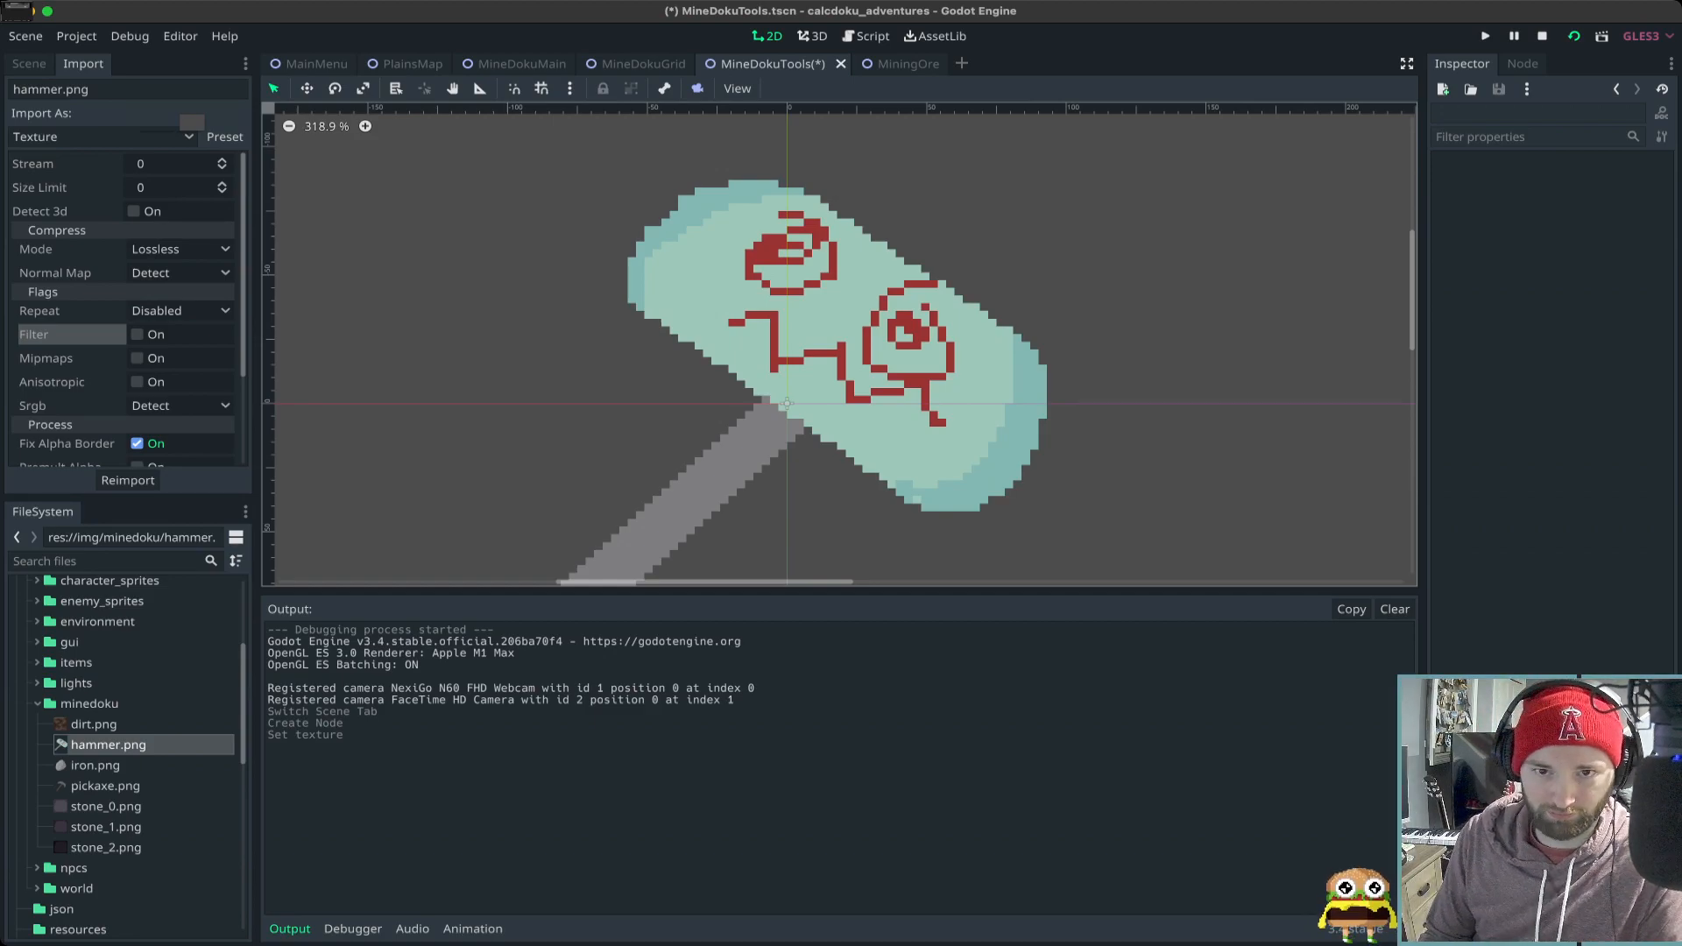
{"action": "scroll", "scroll_direction": "down", "scroll_amount": 3}
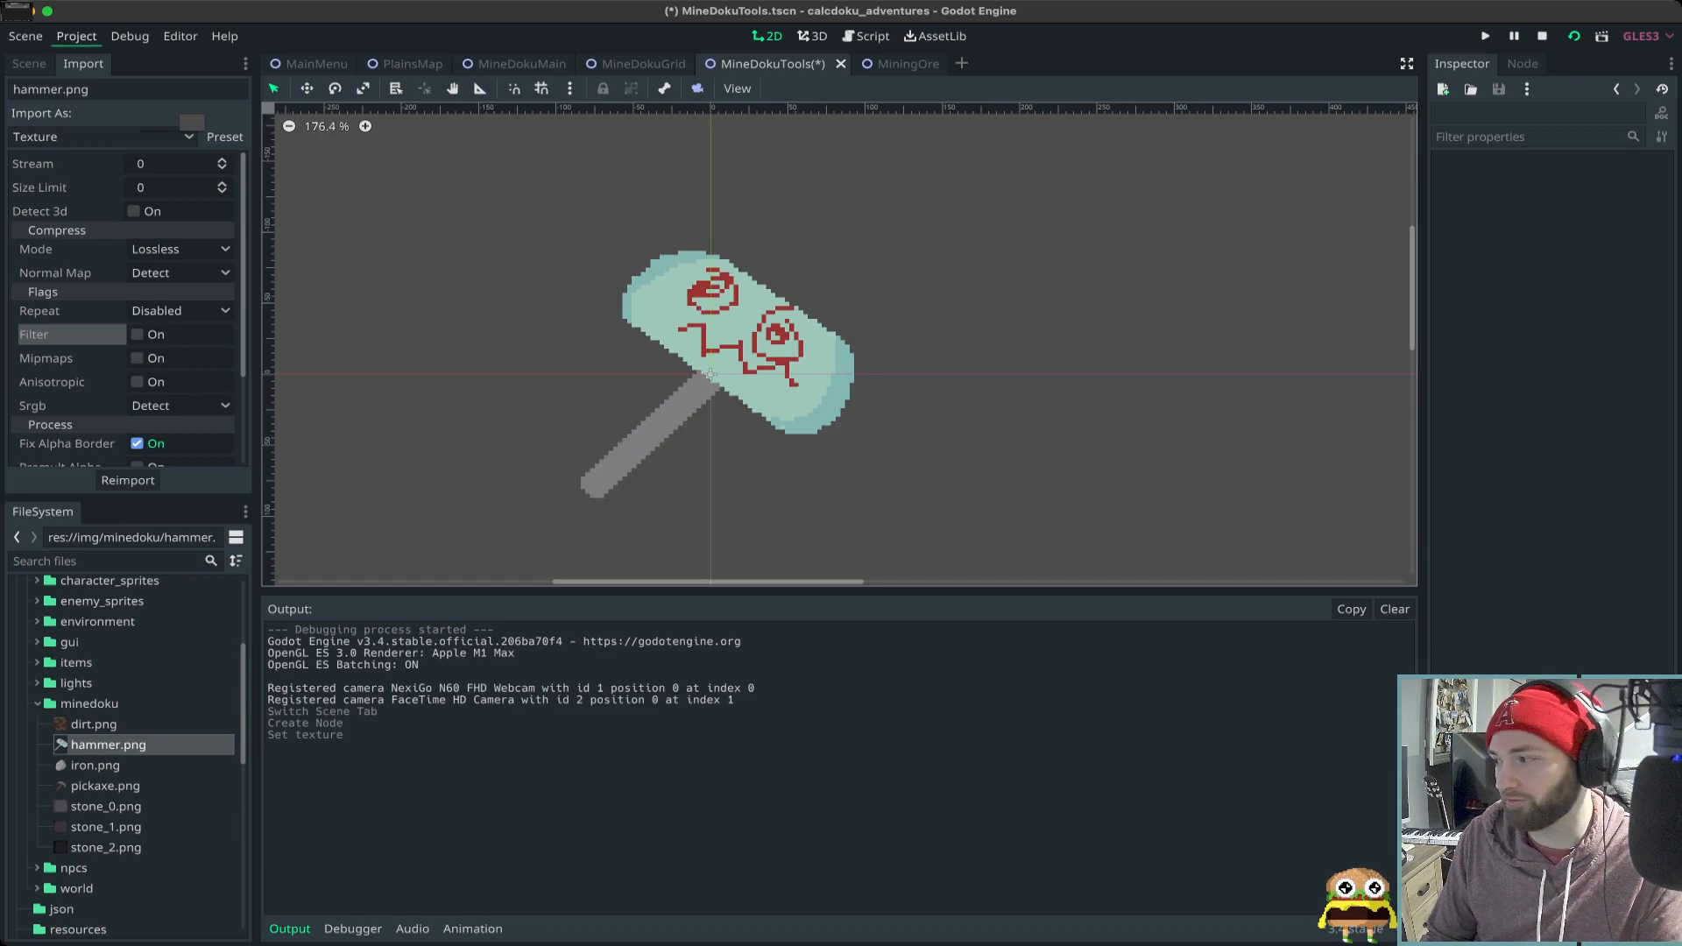
{"action": "left_click", "coordinate": [75, 36]}
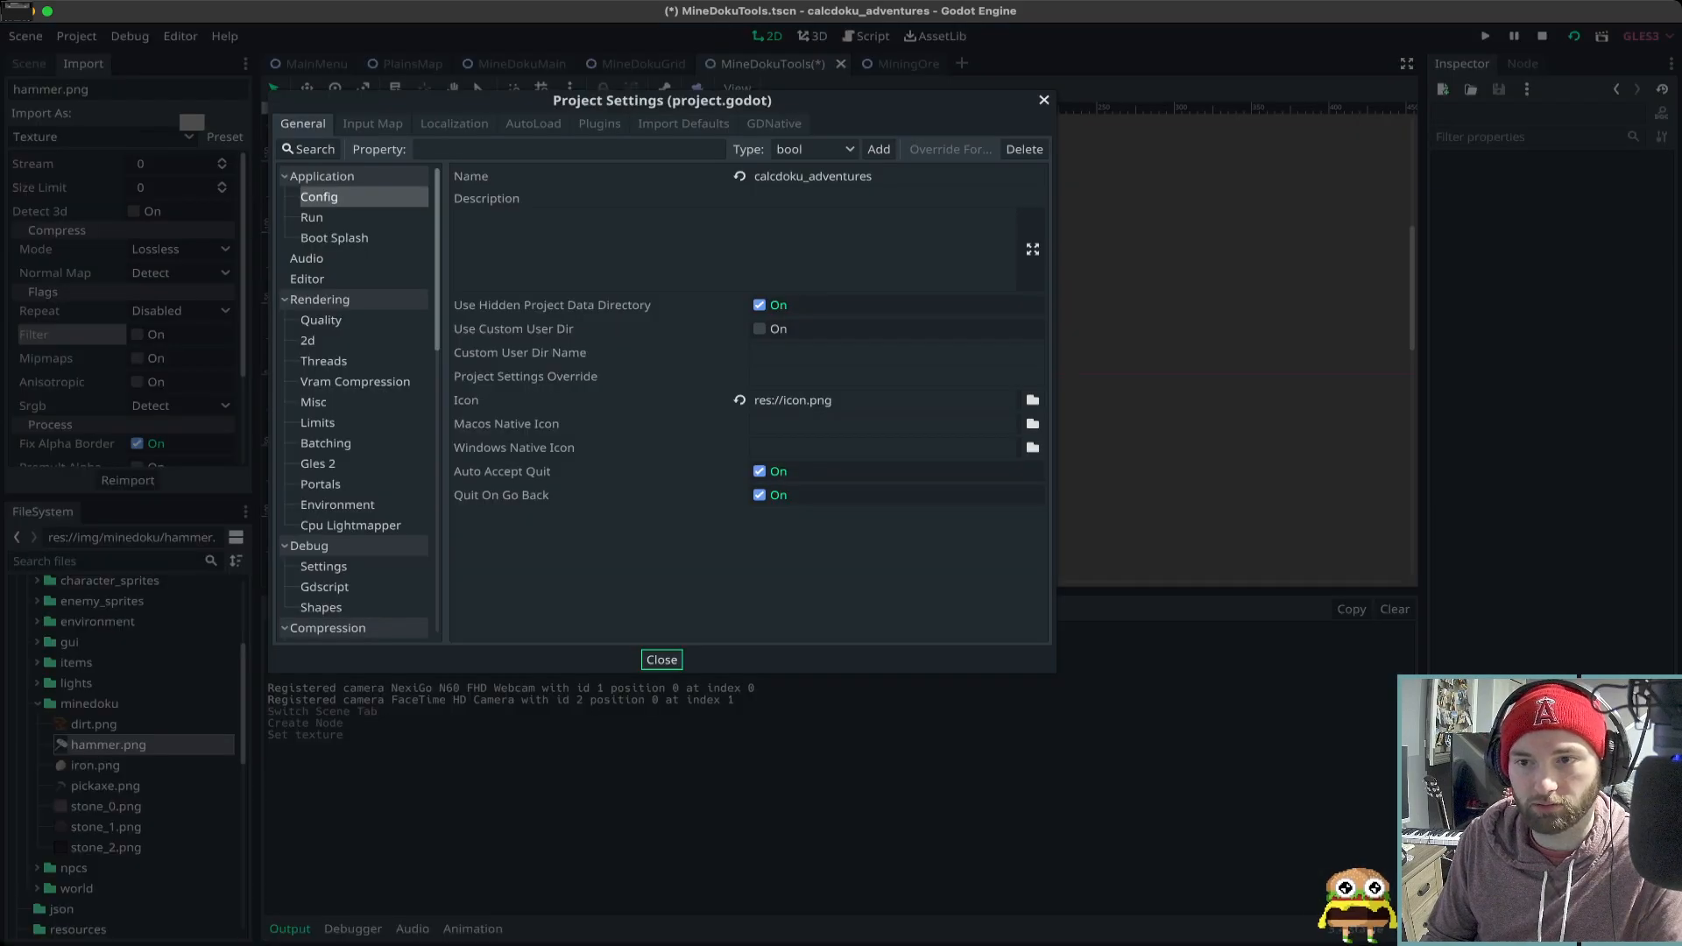
{"action": "left_click", "coordinate": [568, 149]}
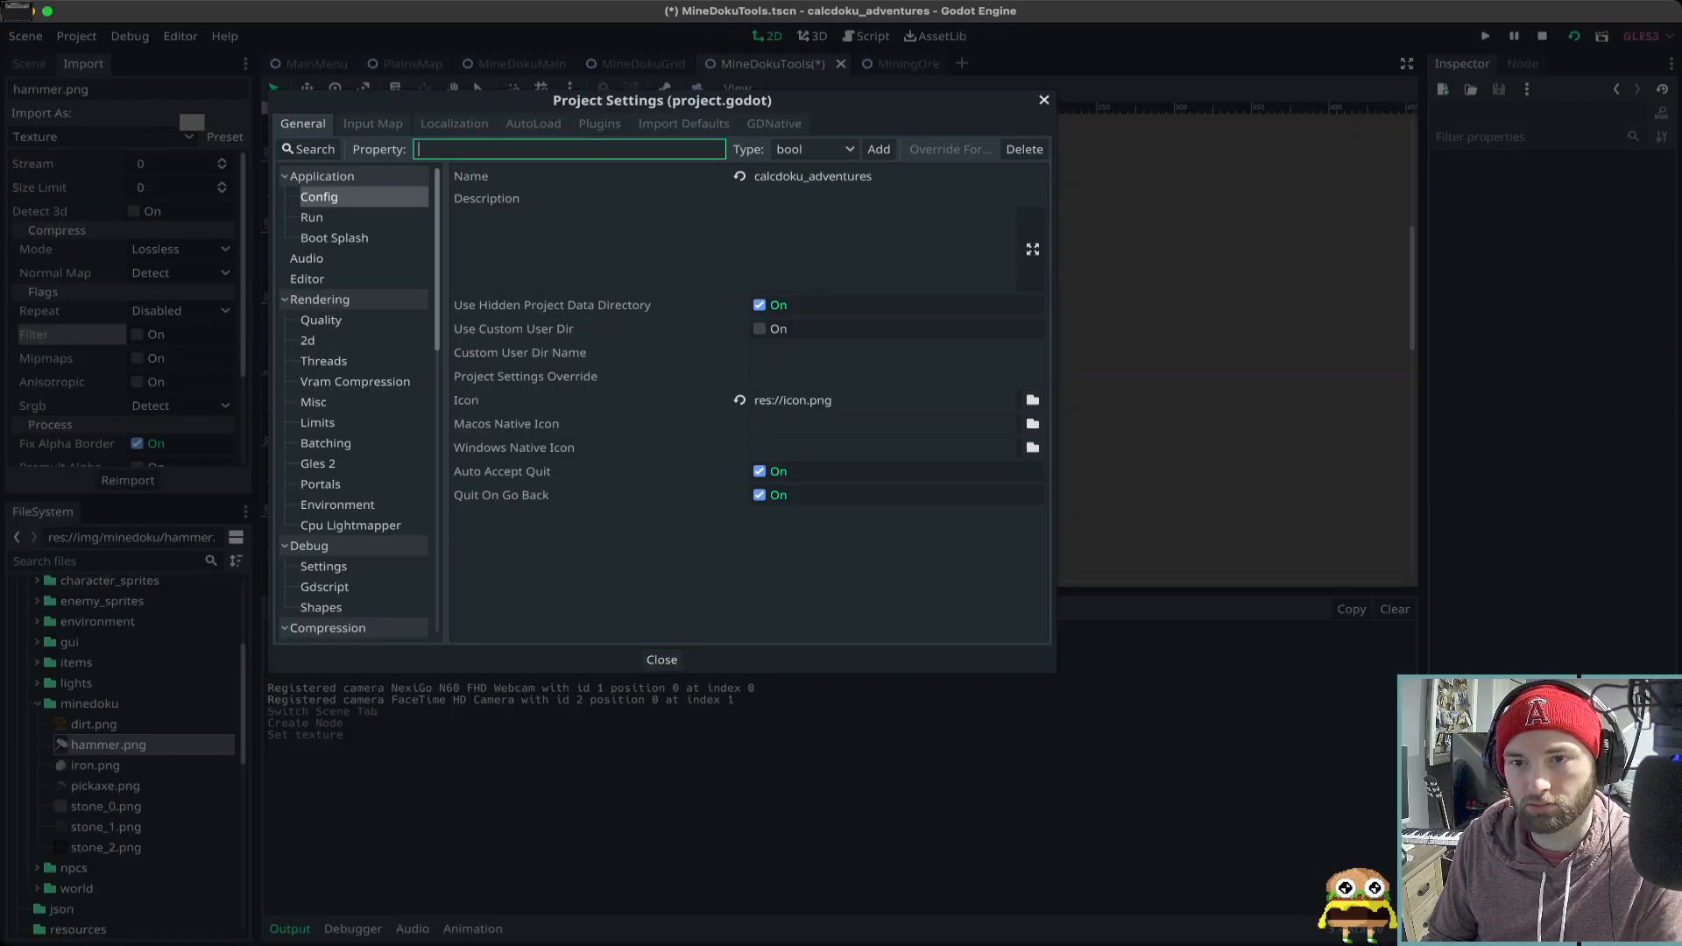
{"action": "type", "text": "d"}
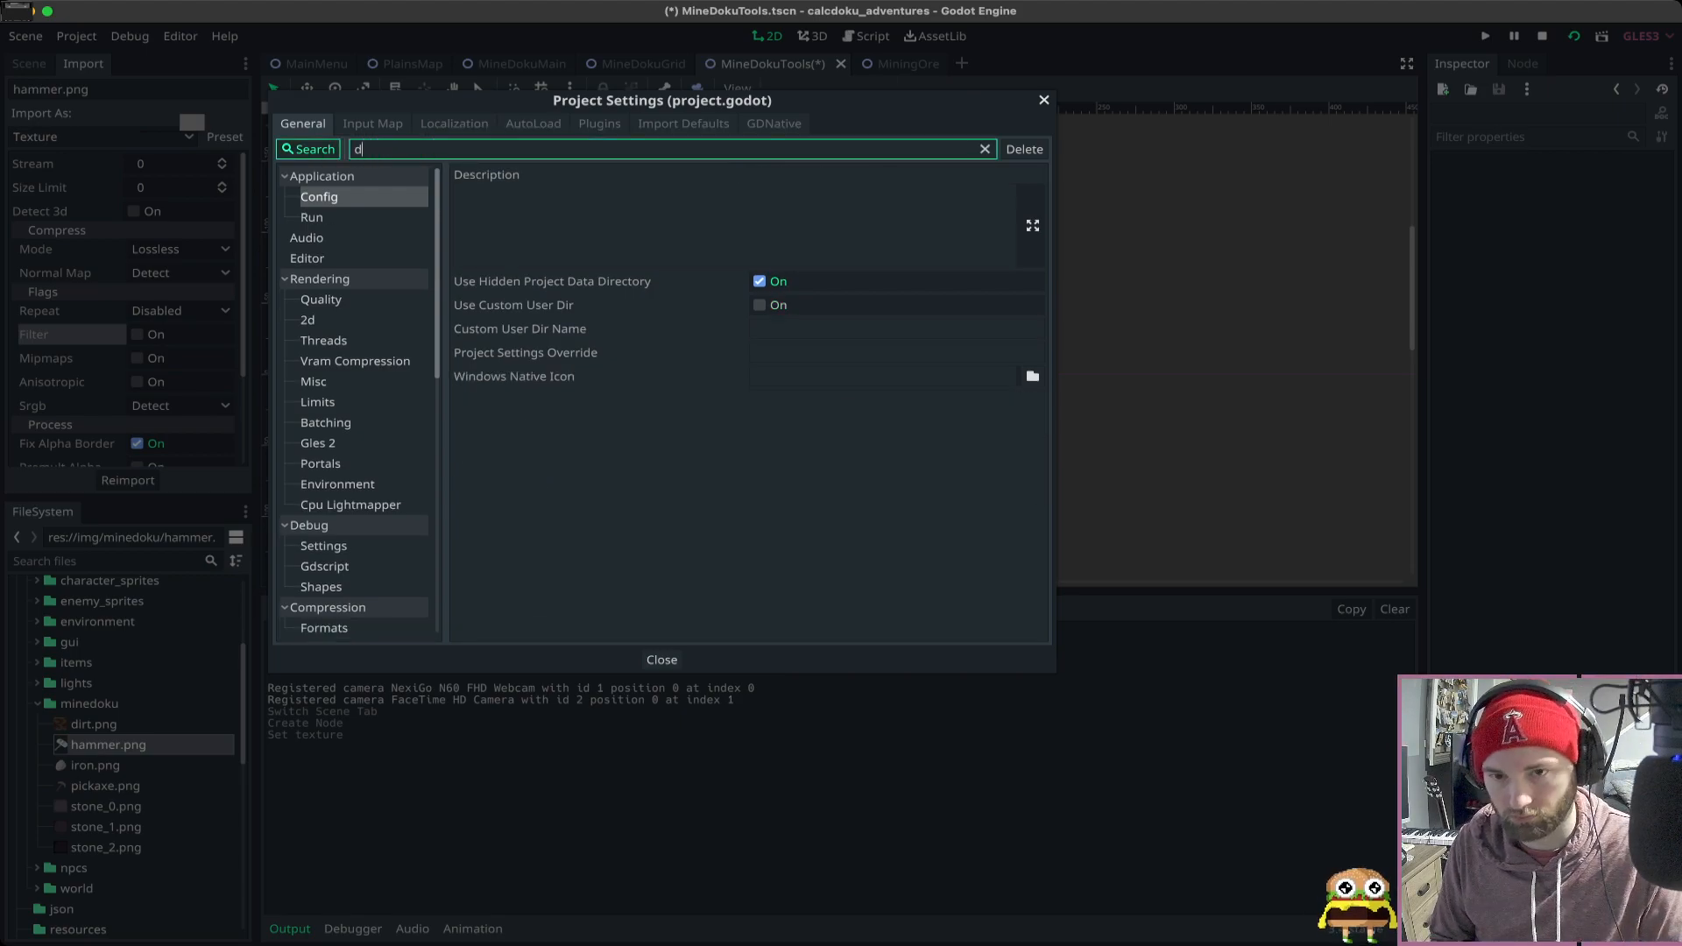
{"action": "type", "text": "efault"}
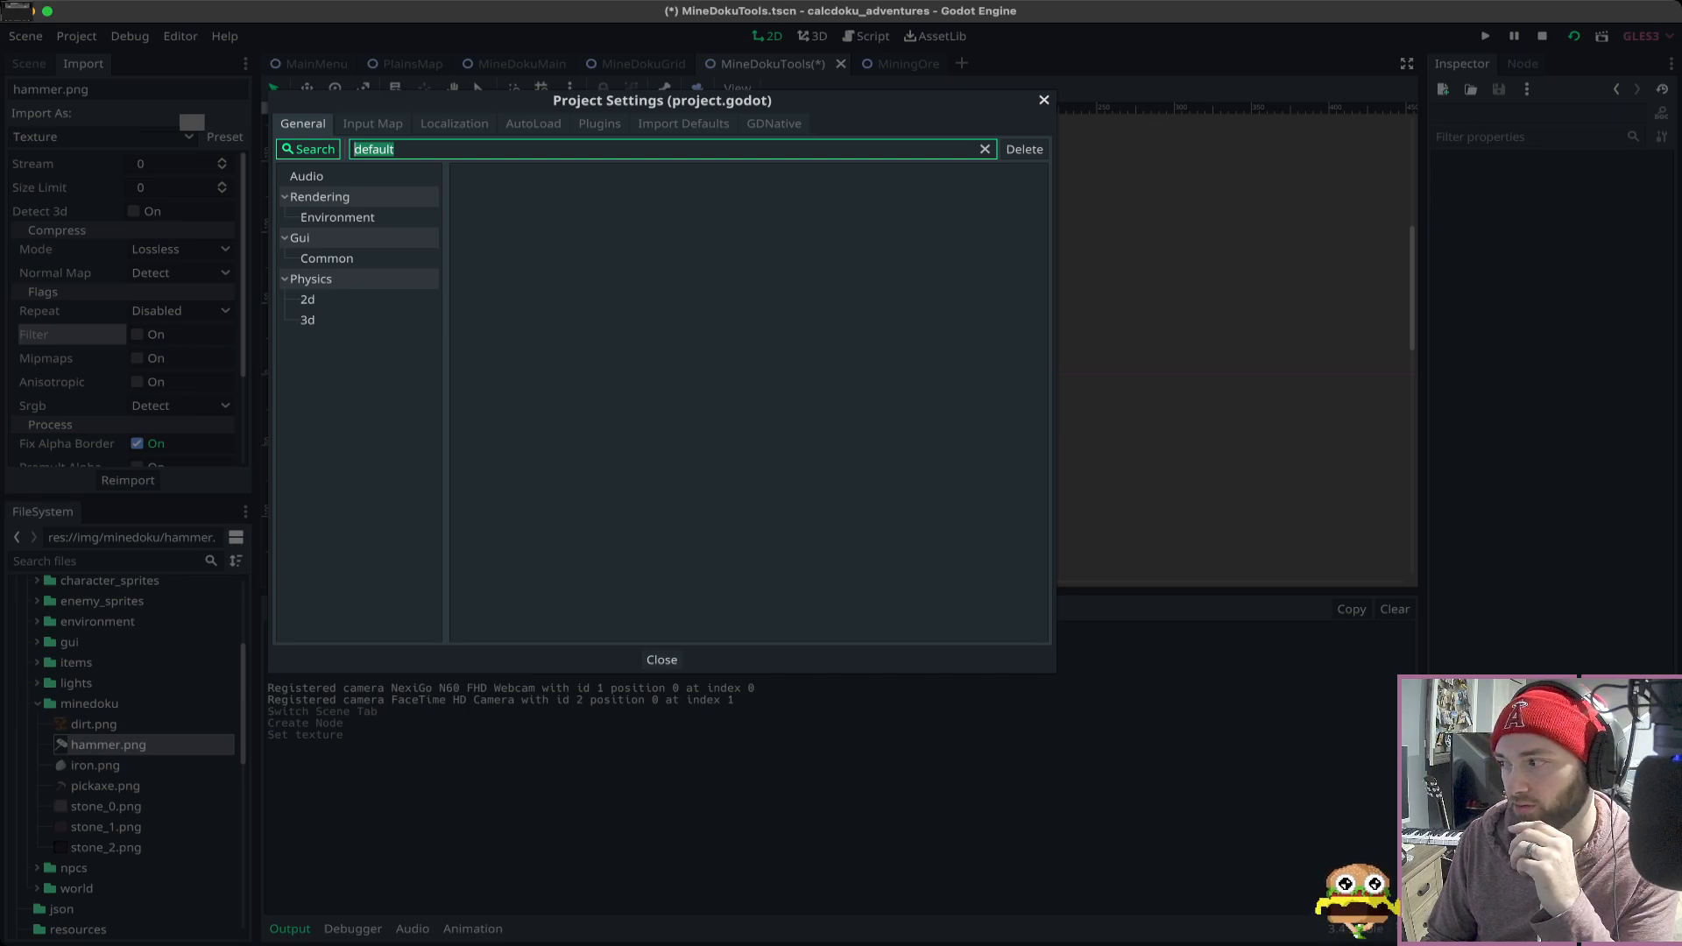
{"action": "left_click", "coordinate": [336, 217]}
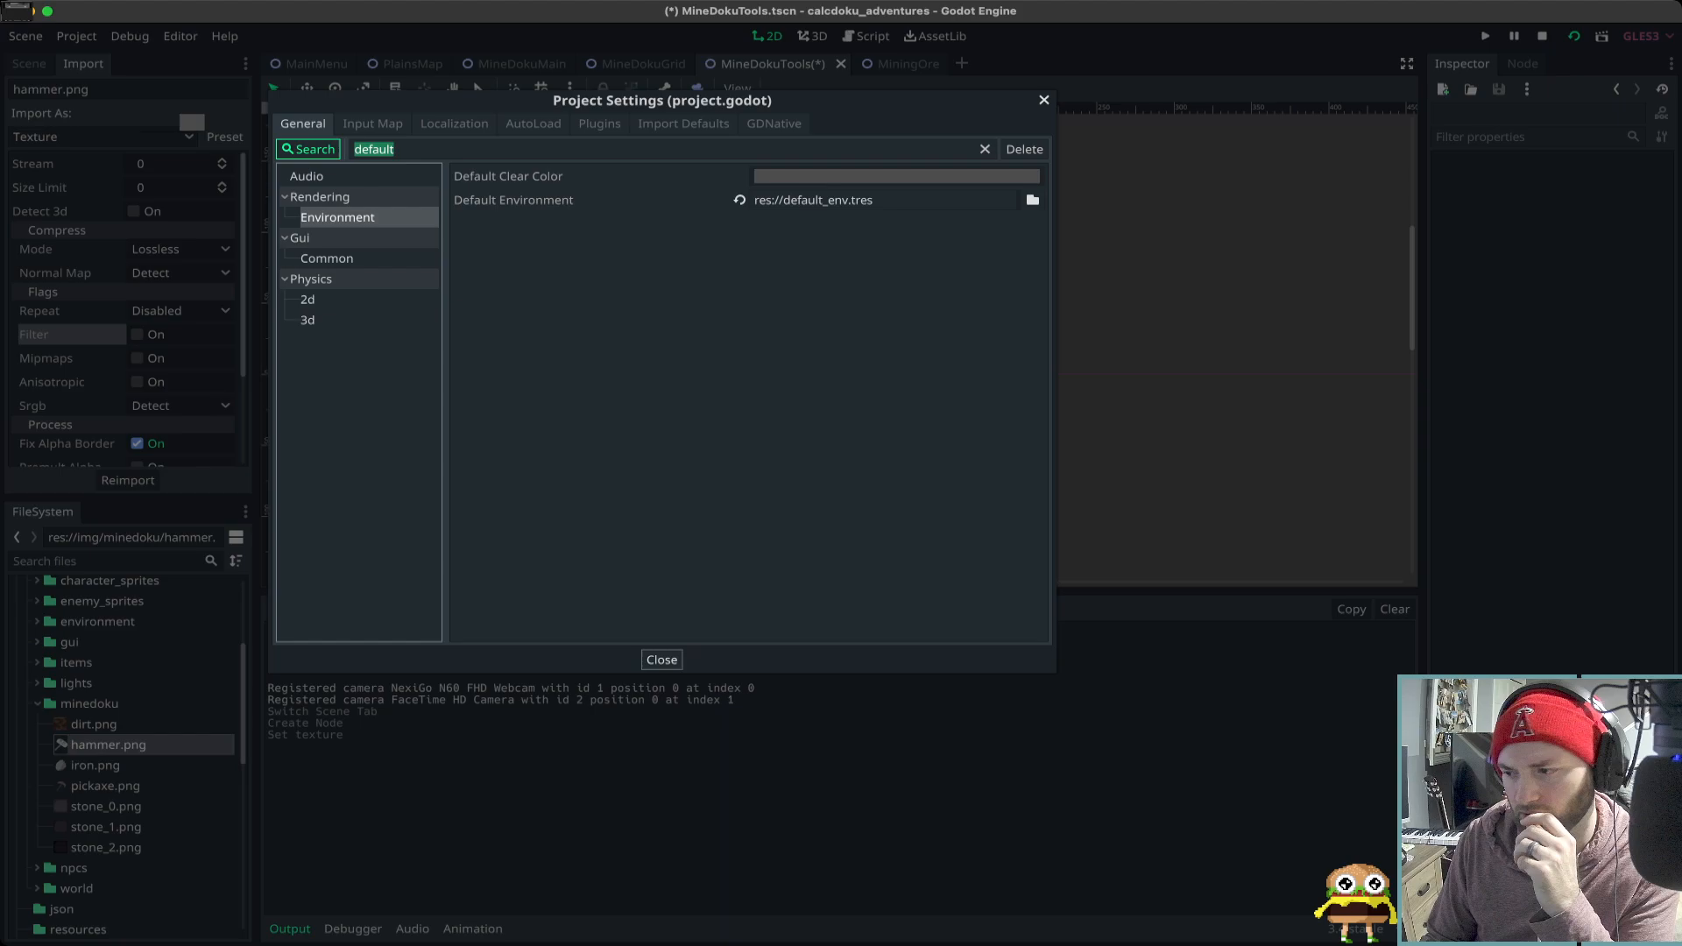
{"action": "left_click", "coordinate": [661, 659]}
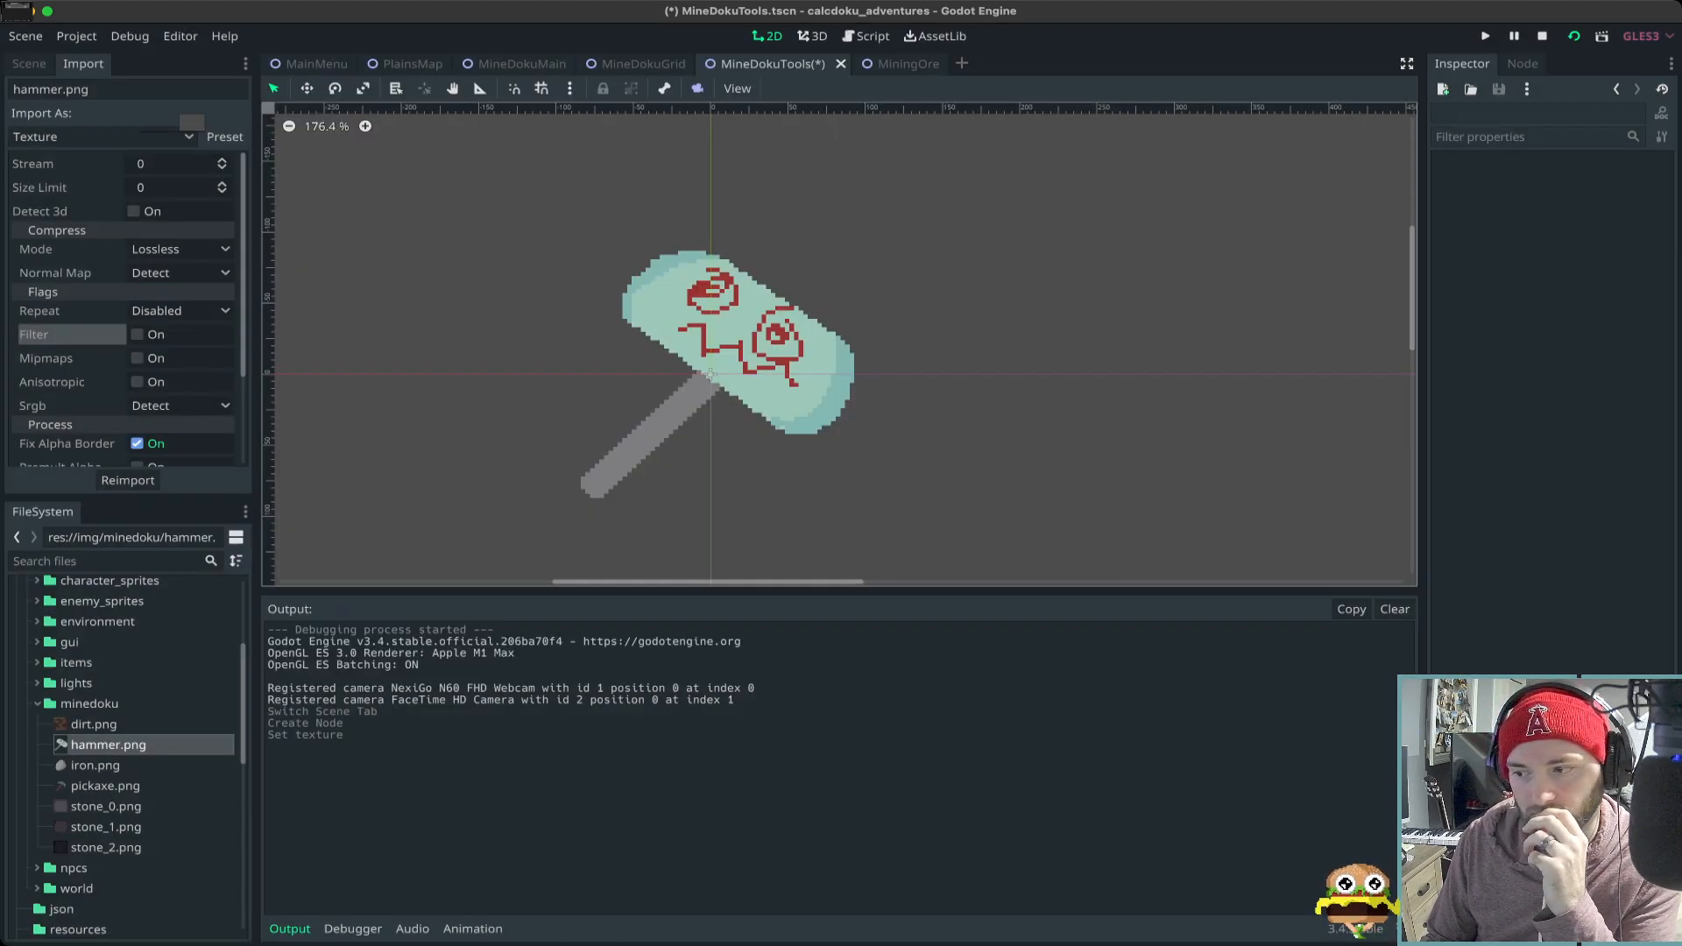
{"action": "left_click", "coordinate": [75, 35]}
{"action": "type", "text": "de"}
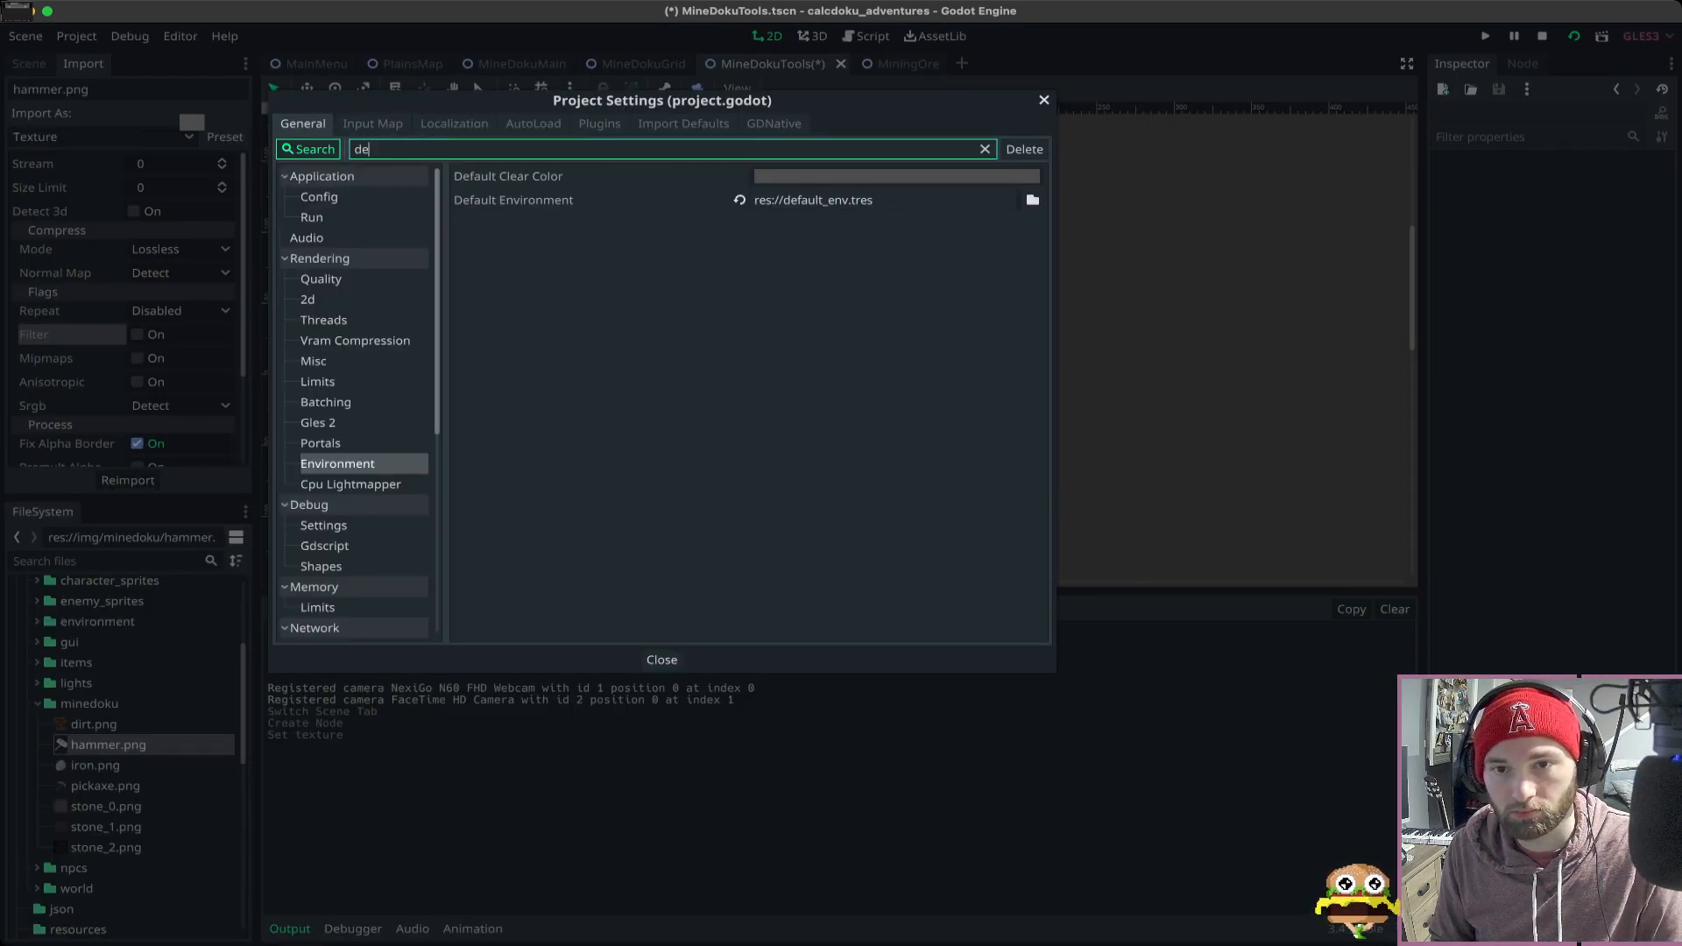
{"action": "type", "text": "preset"}
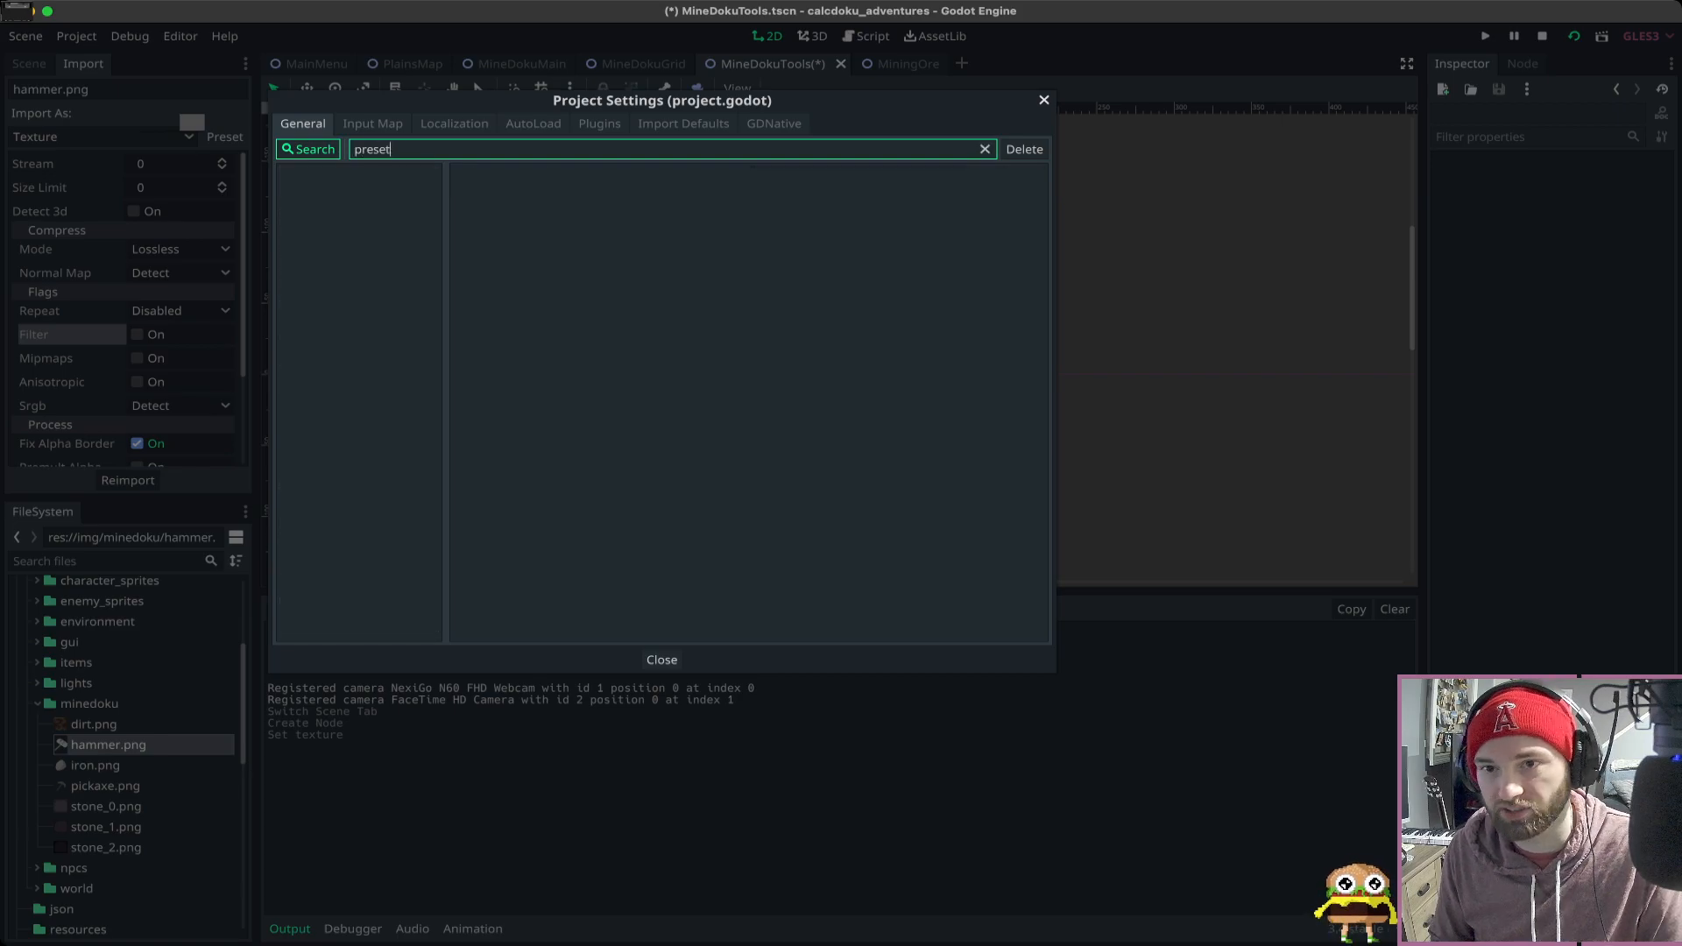
{"action": "left_click", "coordinate": [981, 147]}
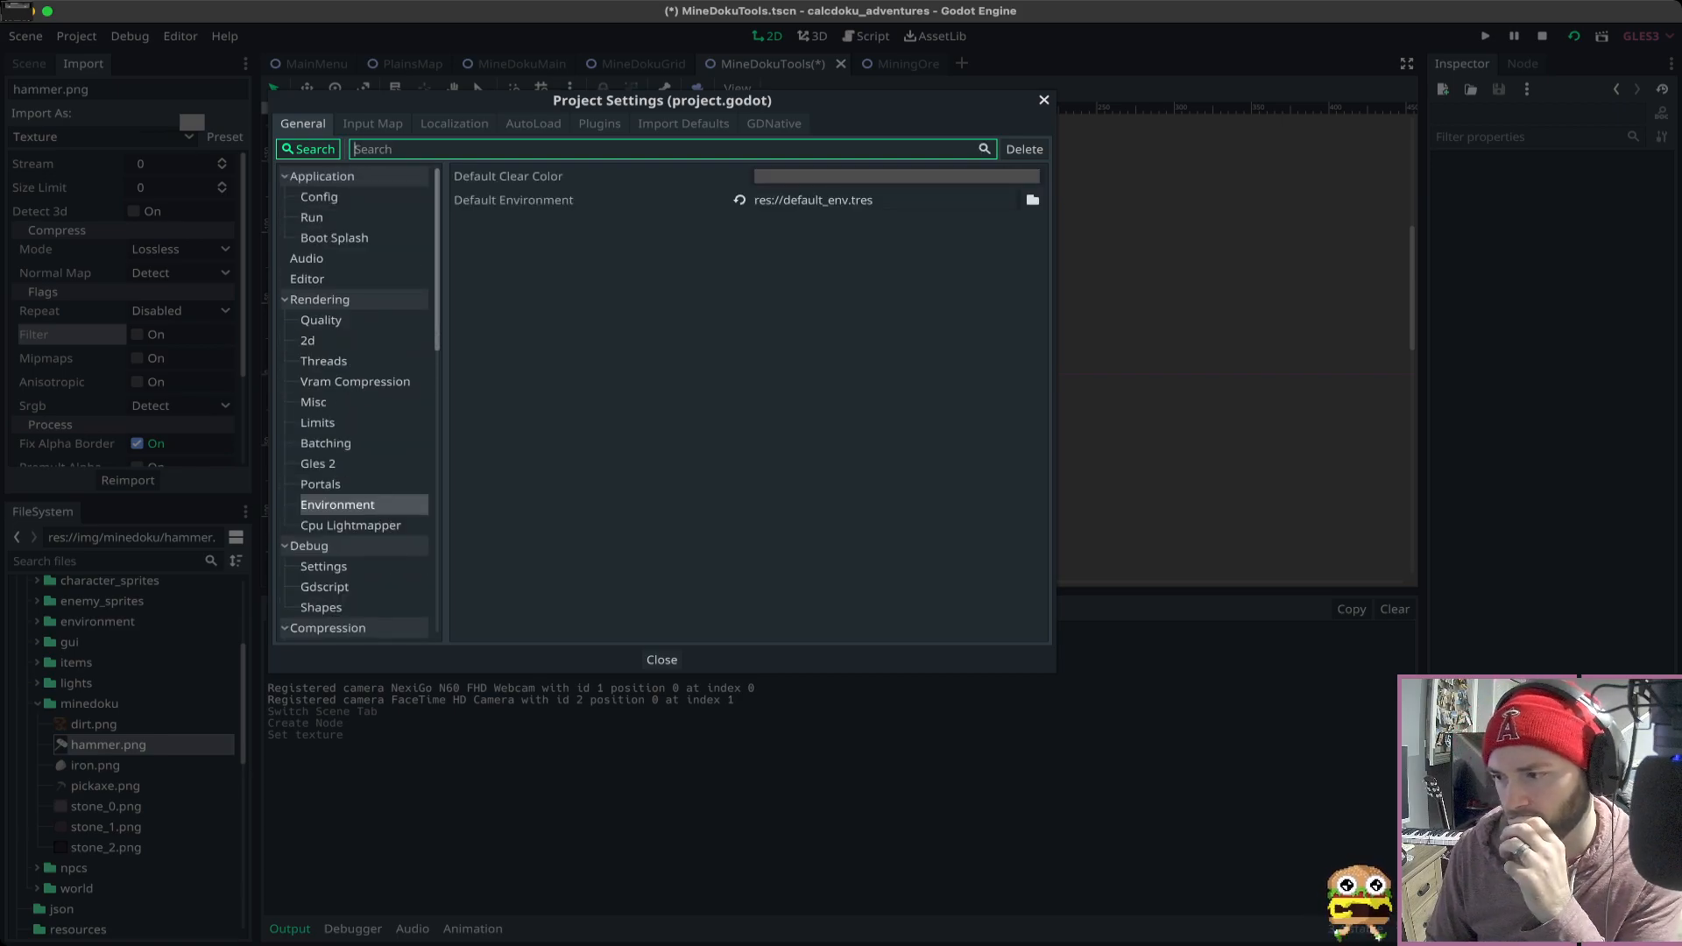
{"action": "left_click", "coordinate": [660, 659]}
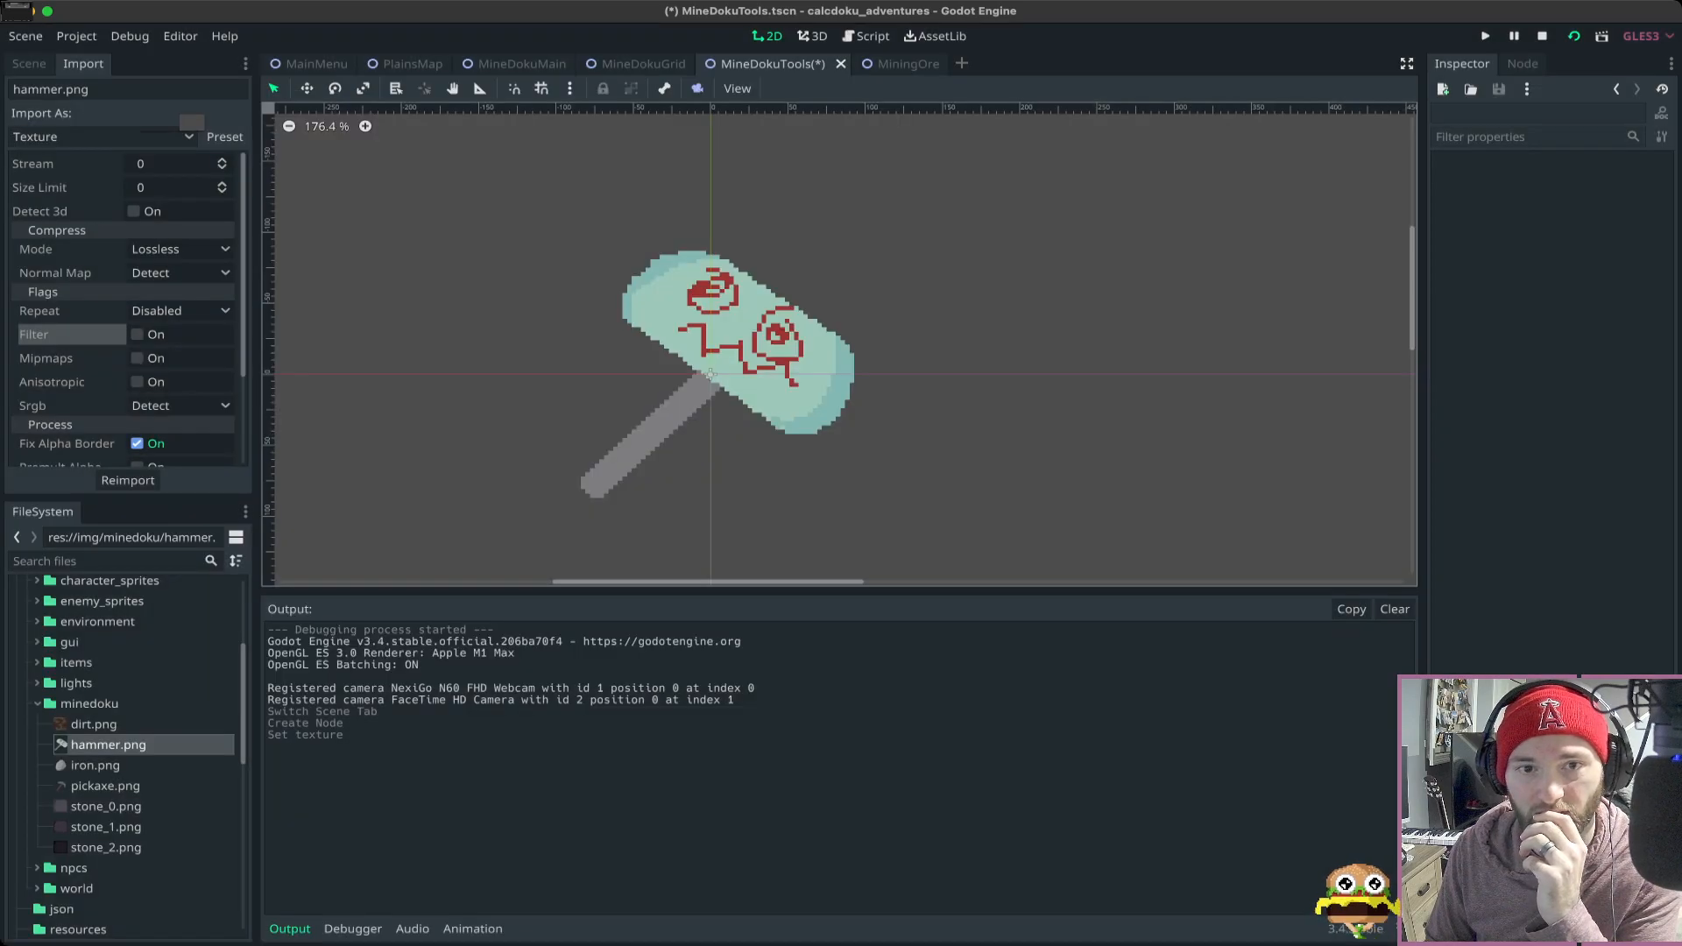
- Save the scene and compare the import settings of pickaxe.png and iron.png
{"action": "left_click", "coordinate": [224, 137]}
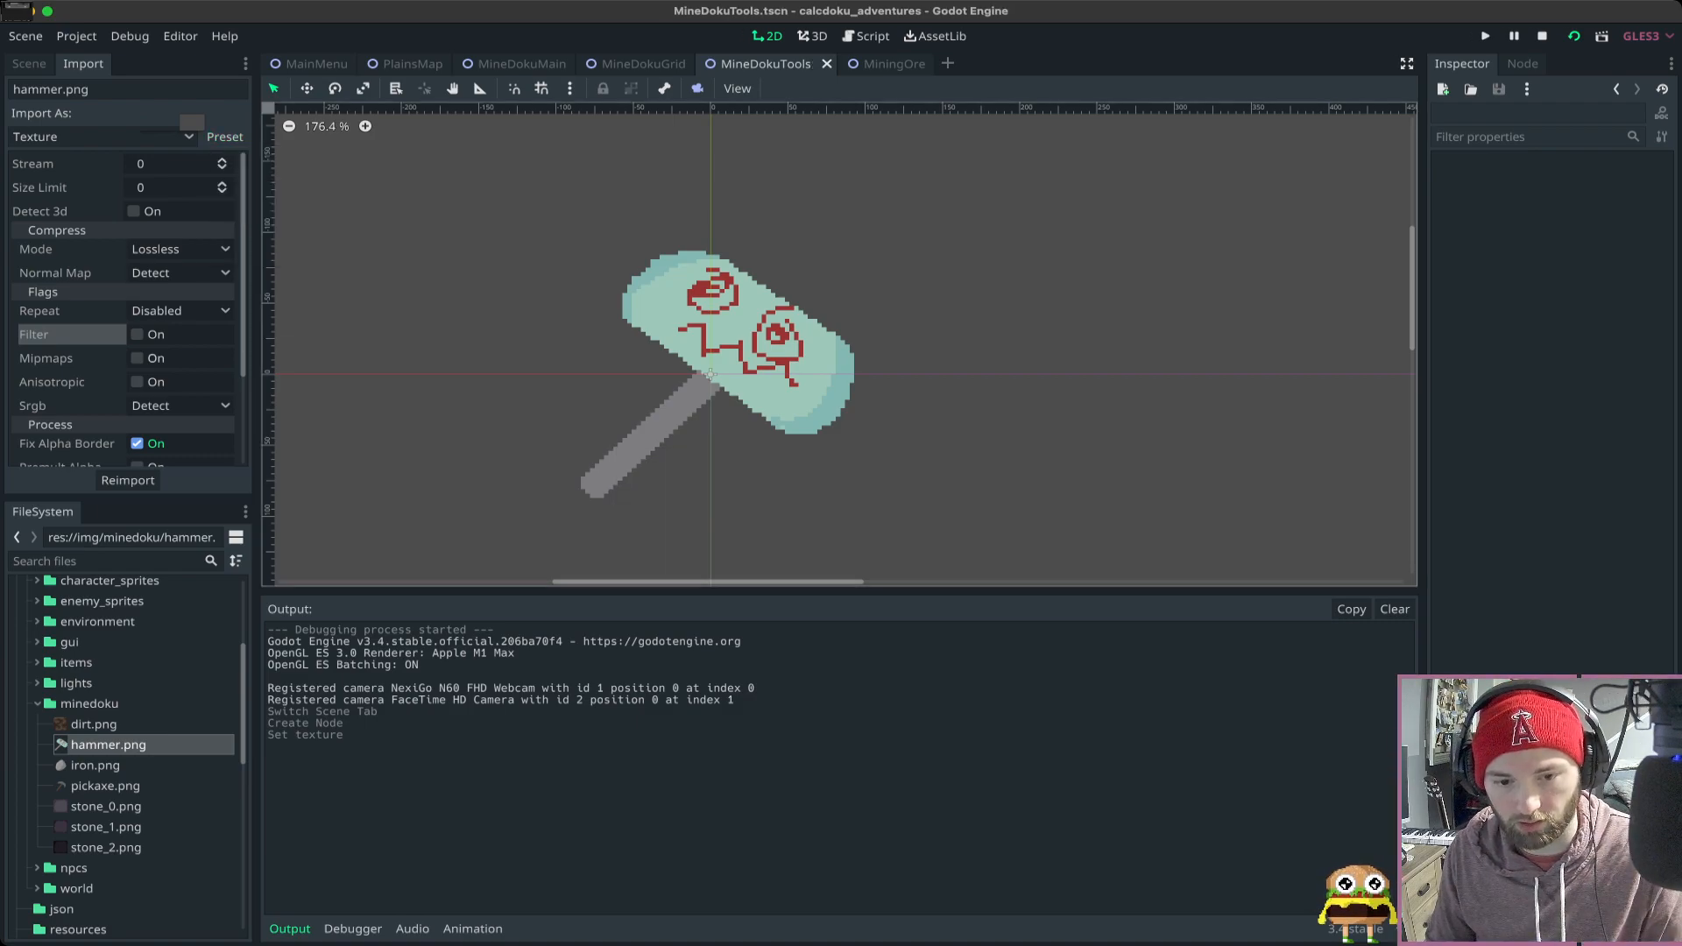
{"action": "left_click", "coordinate": [106, 785]}
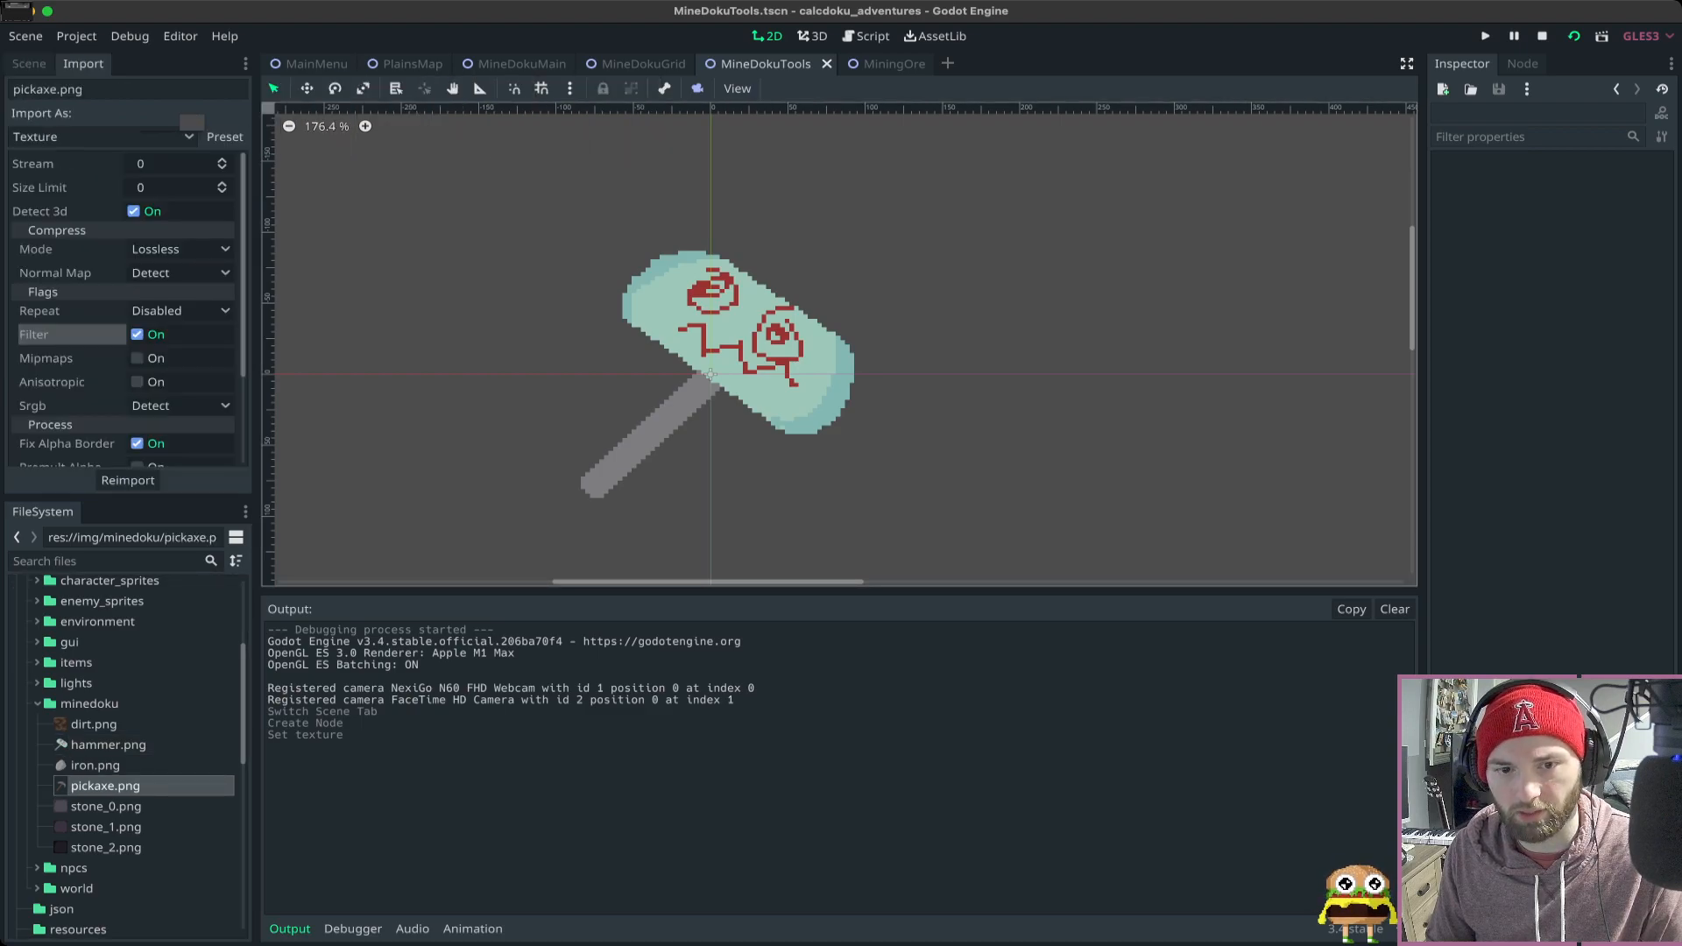
{"action": "left_click", "coordinate": [94, 765]}
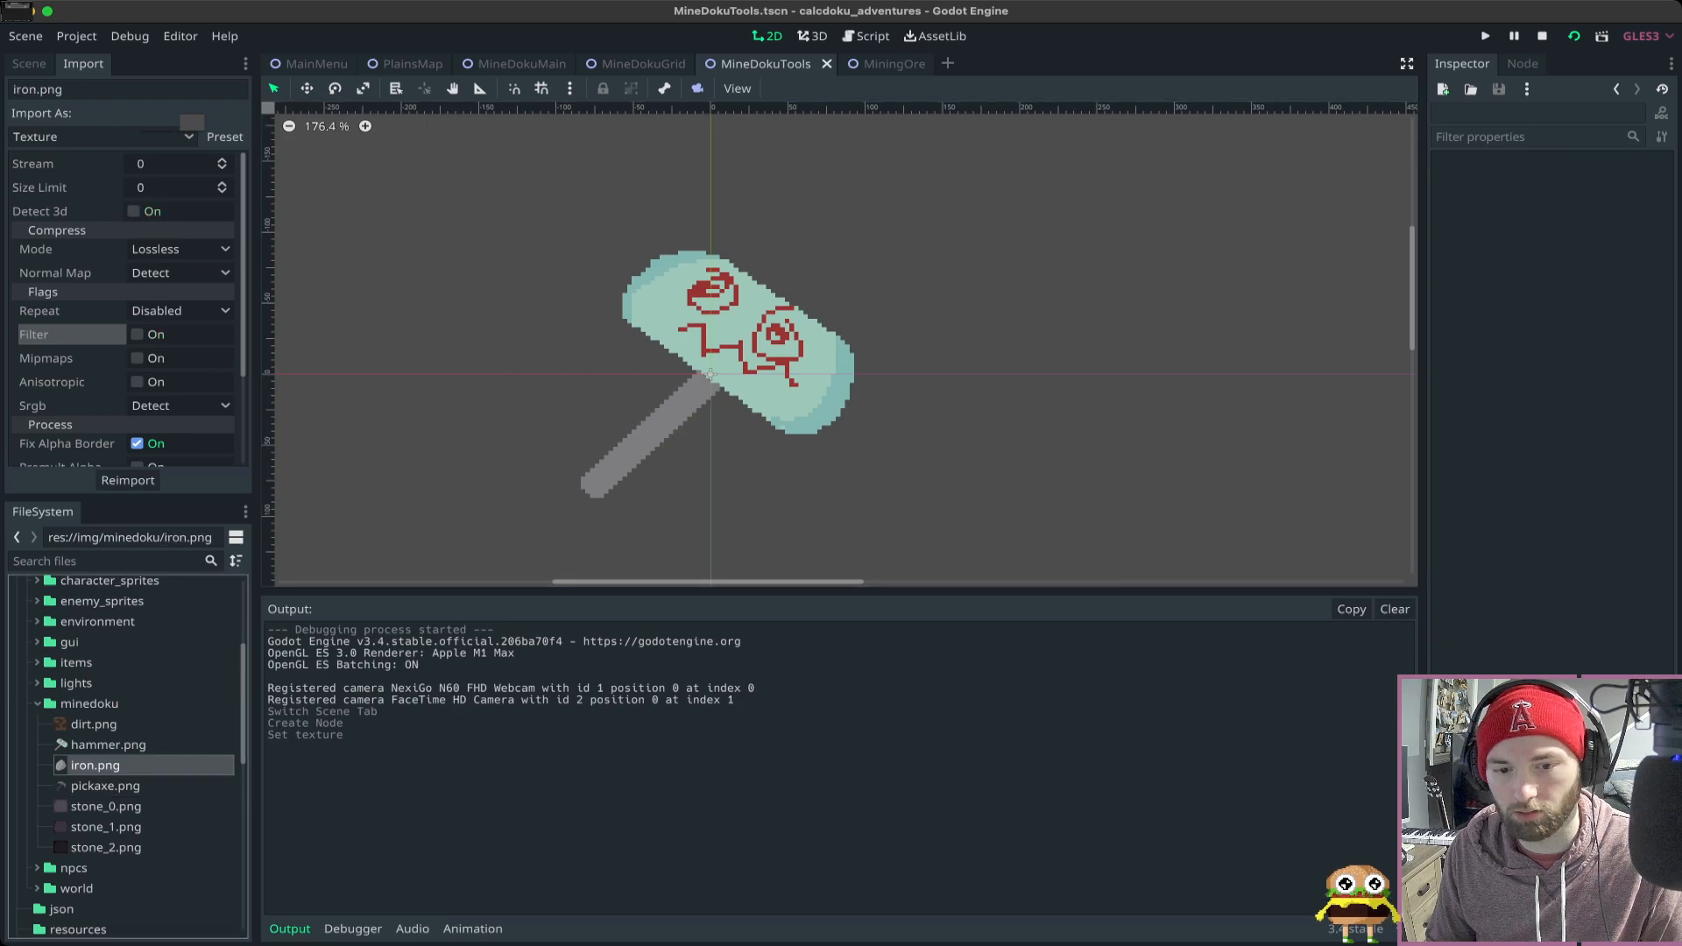
{"action": "left_click", "coordinate": [105, 785]}
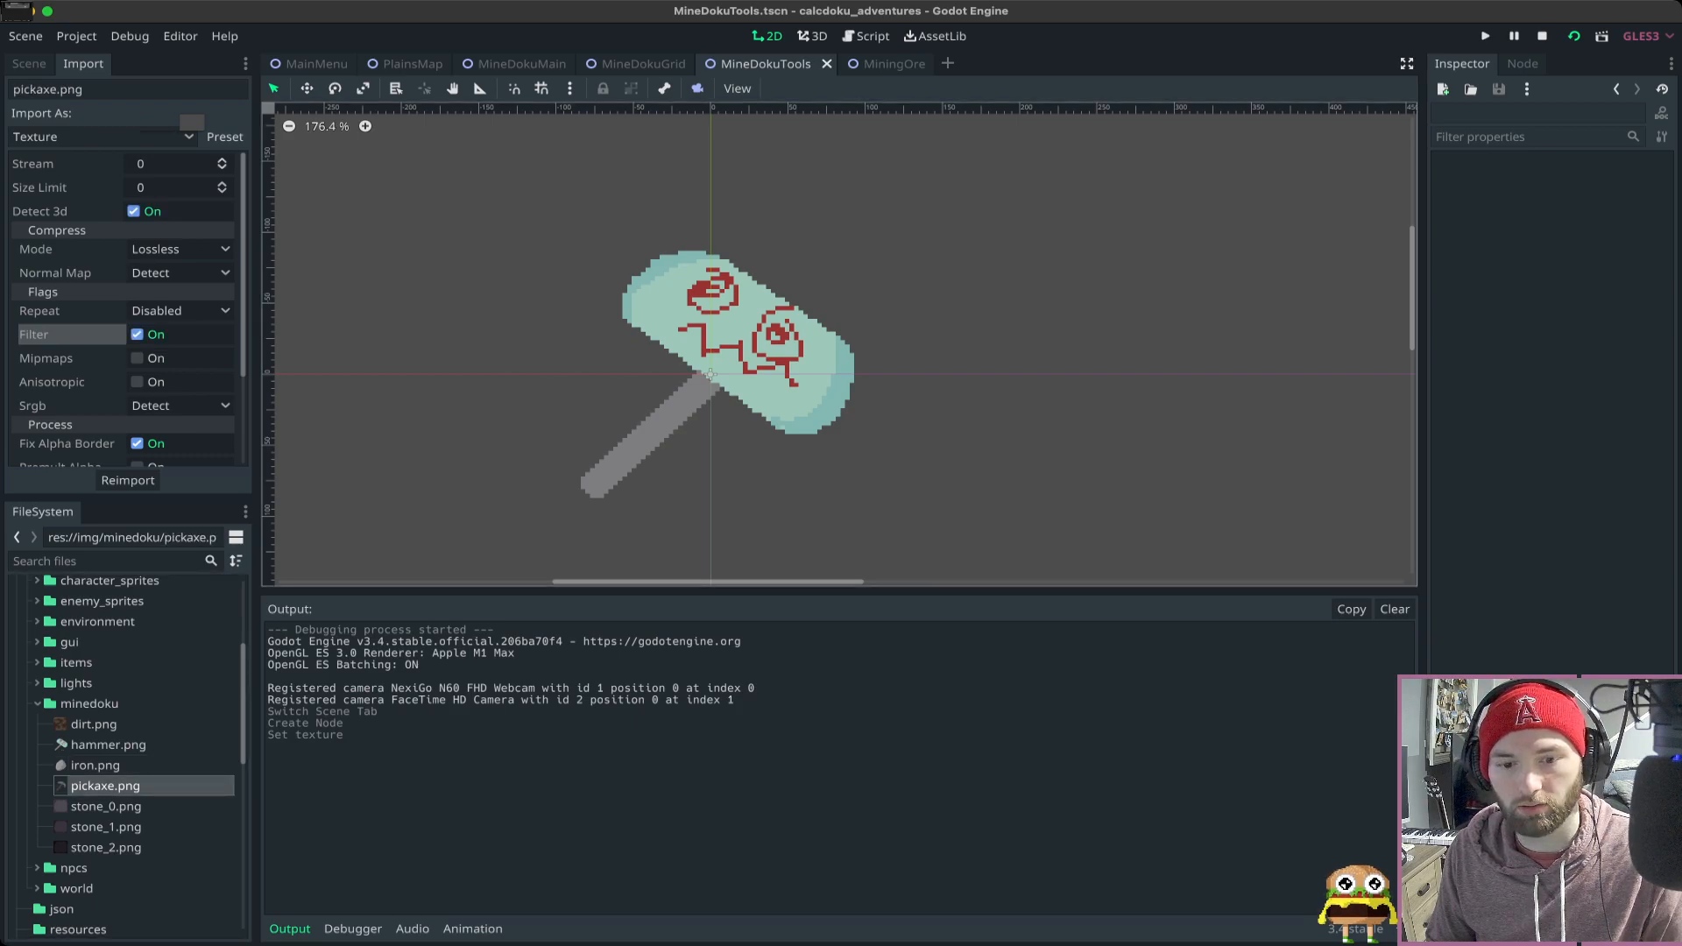
{"action": "mouse_move", "coordinate": [76, 684]}
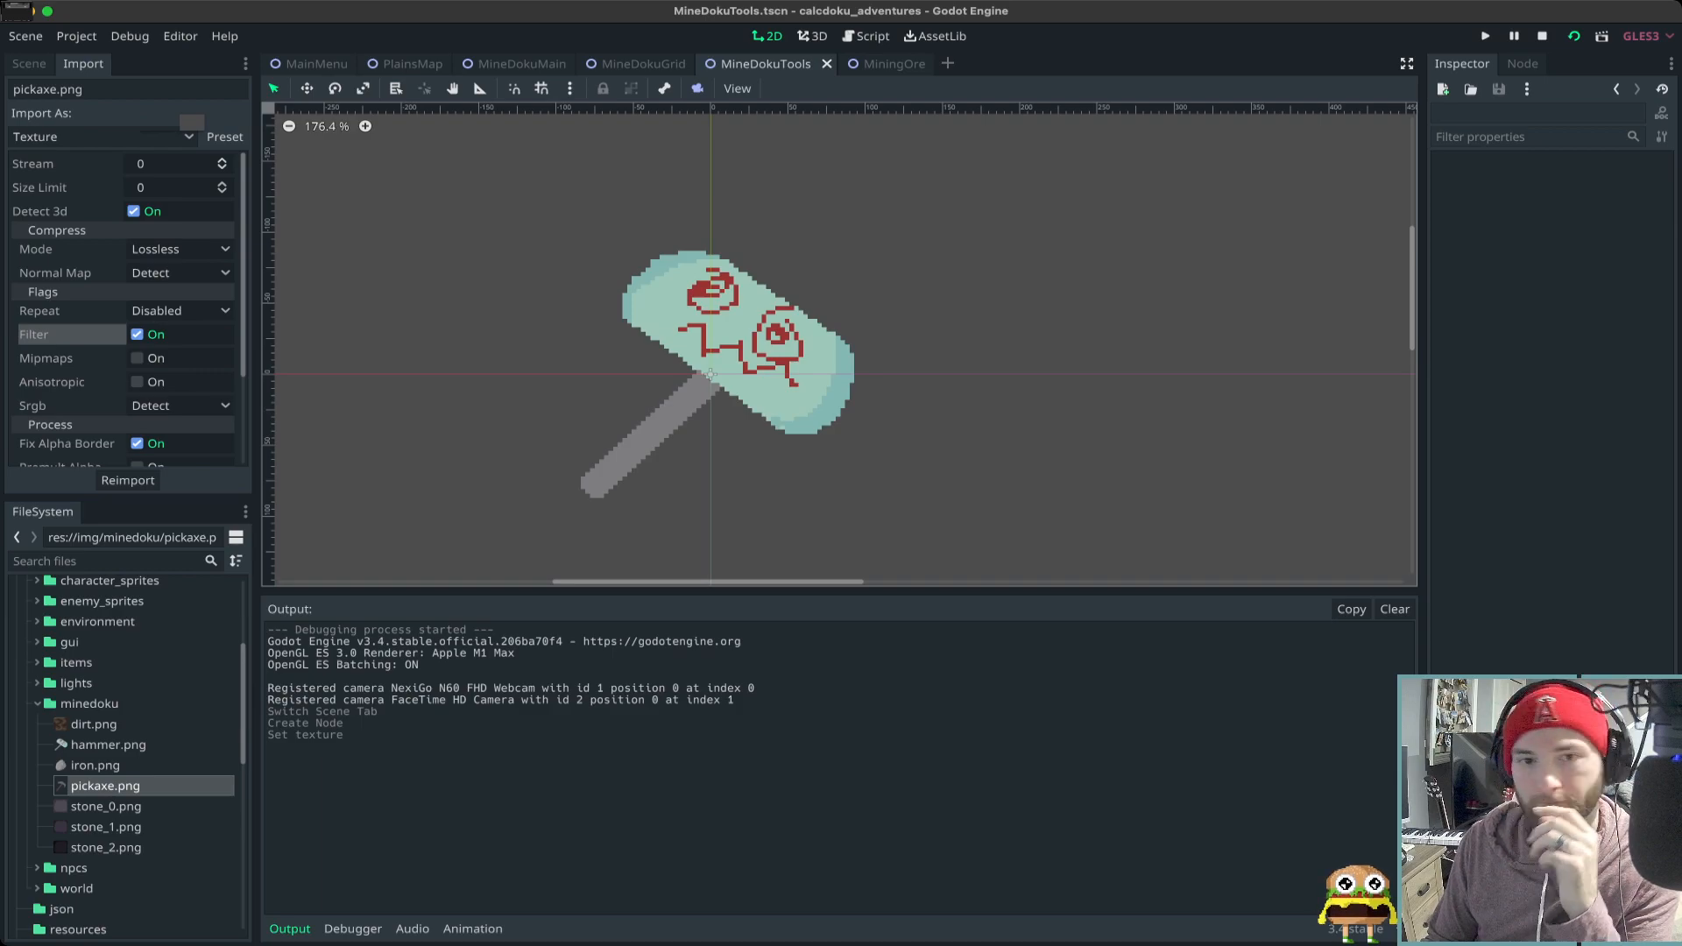
{"action": "left_click", "coordinate": [224, 137]}
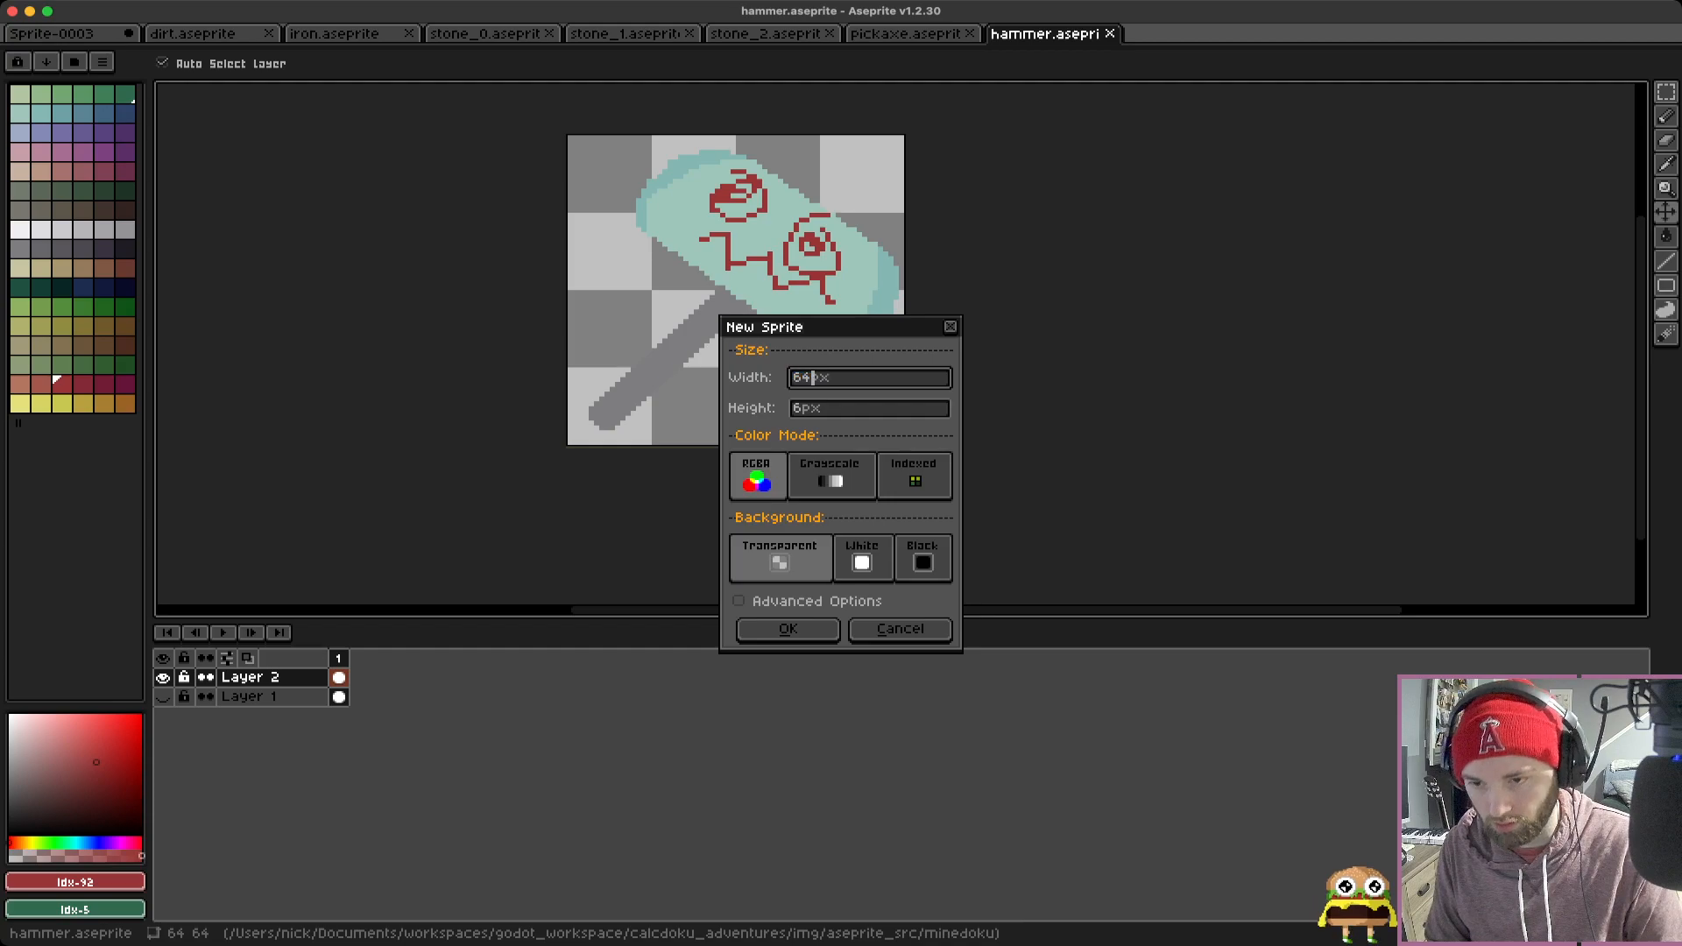
- Create the new sprite, paint a red blob with a face, and save it to the project
{"action": "left_click", "coordinate": [787, 629]}
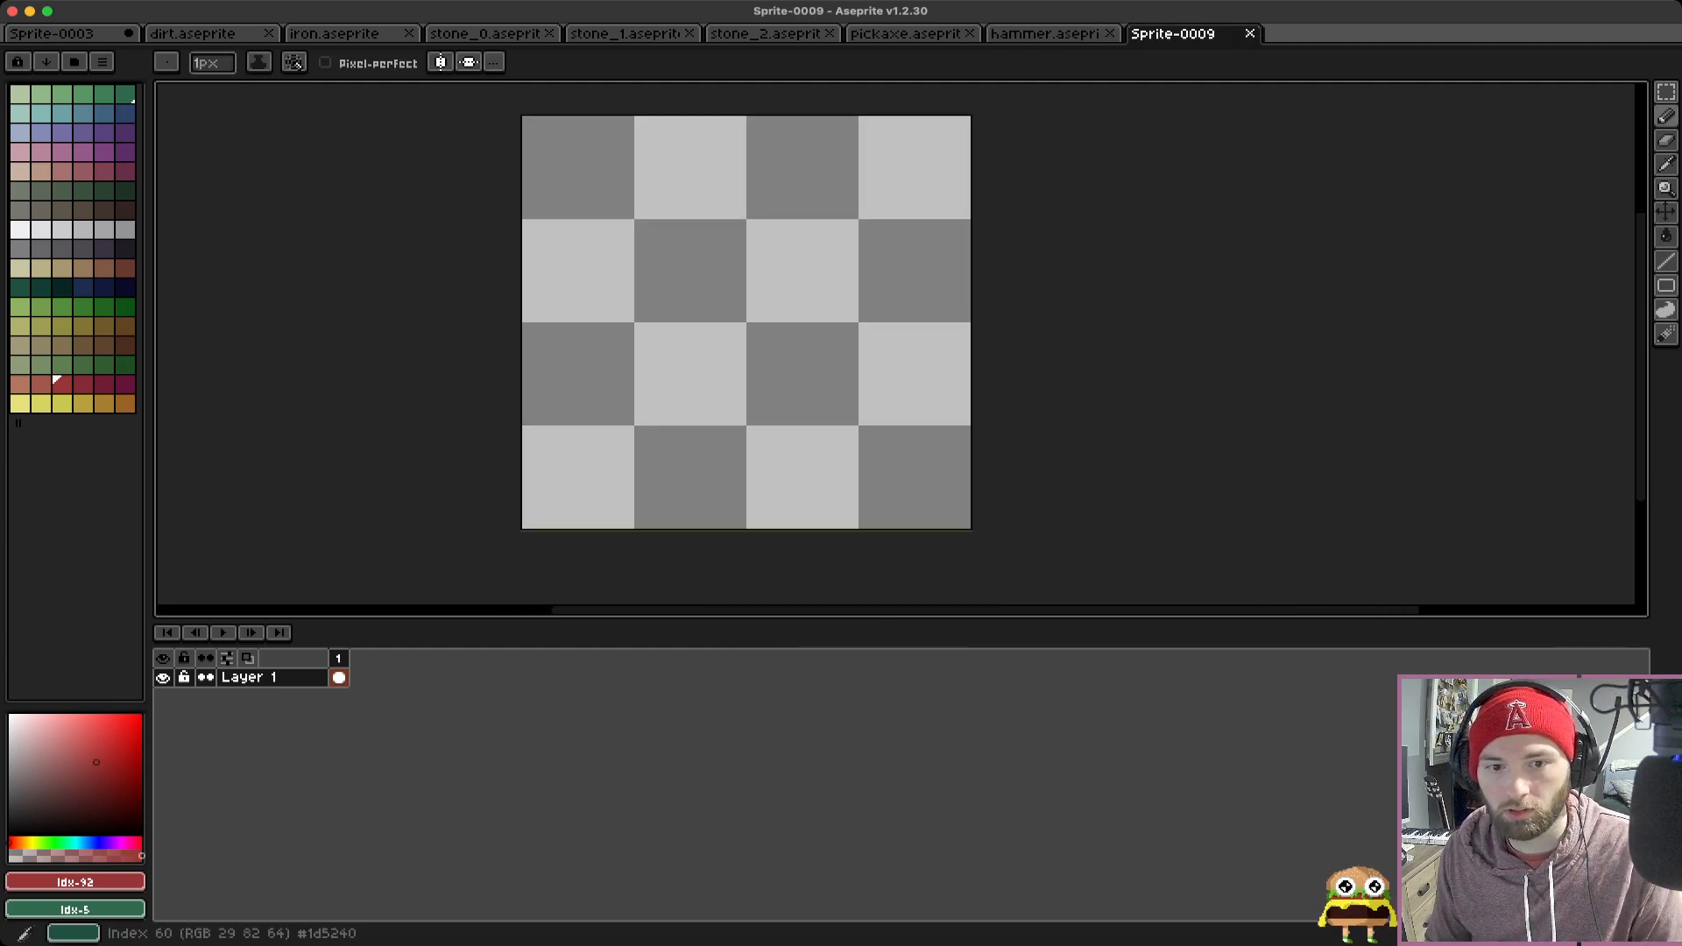
{"action": "left_click_drag", "start_coordinate": [525, 303], "coordinate": [739, 174]}
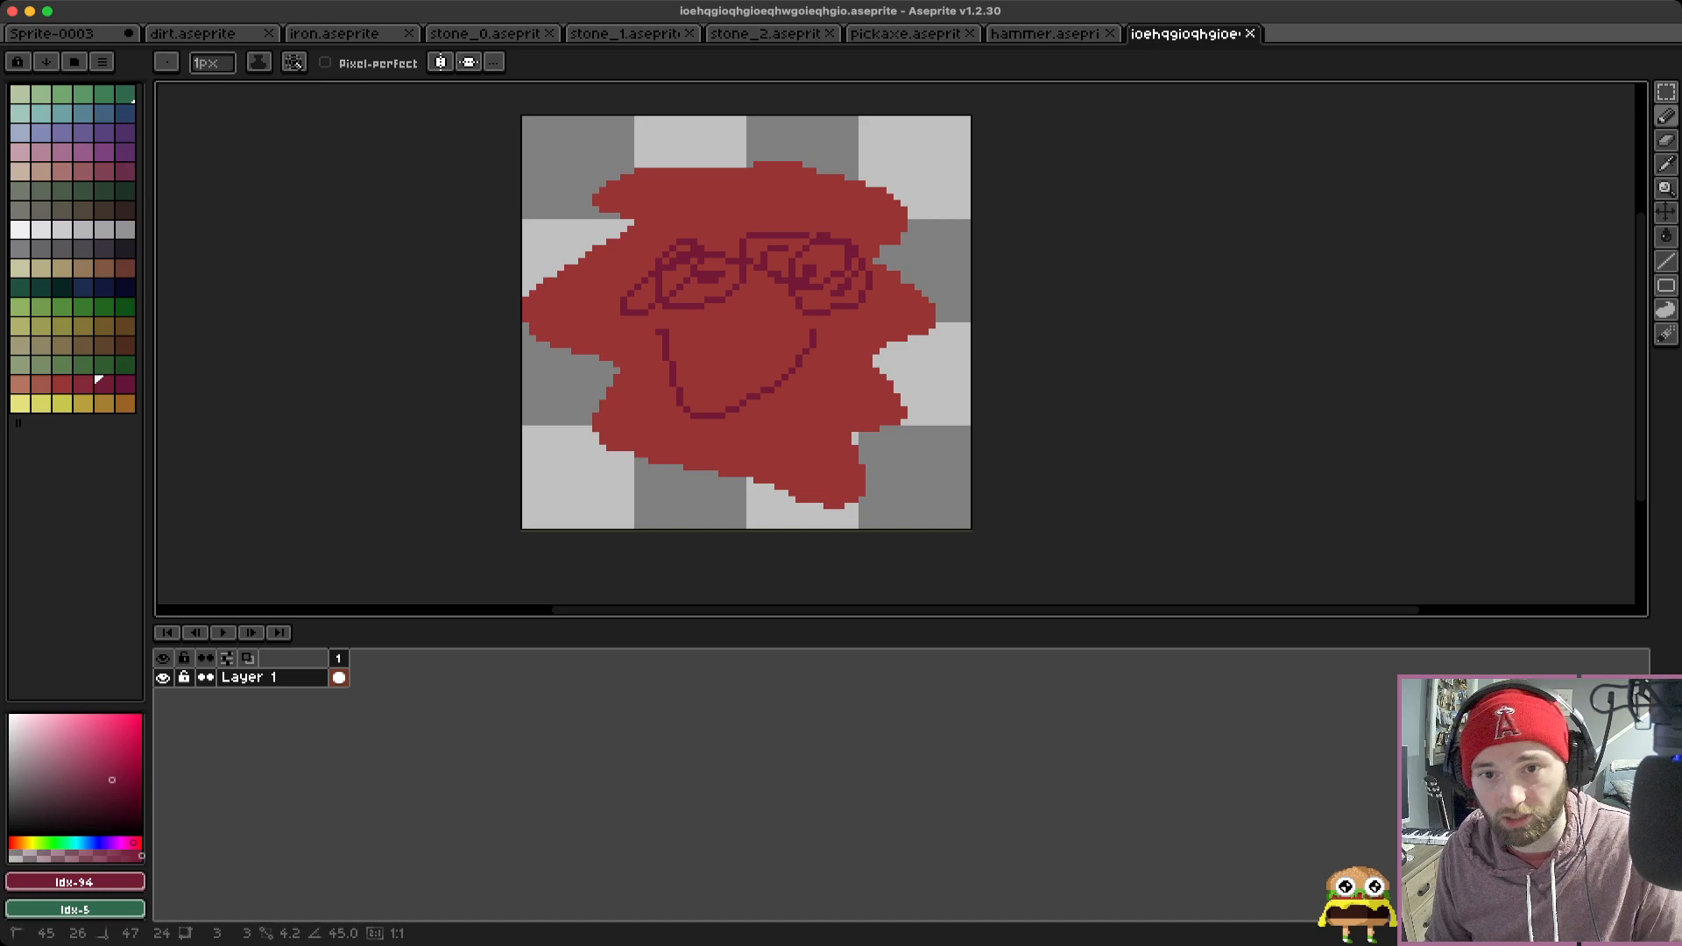
{"action": "key", "text": "cmd+s"}
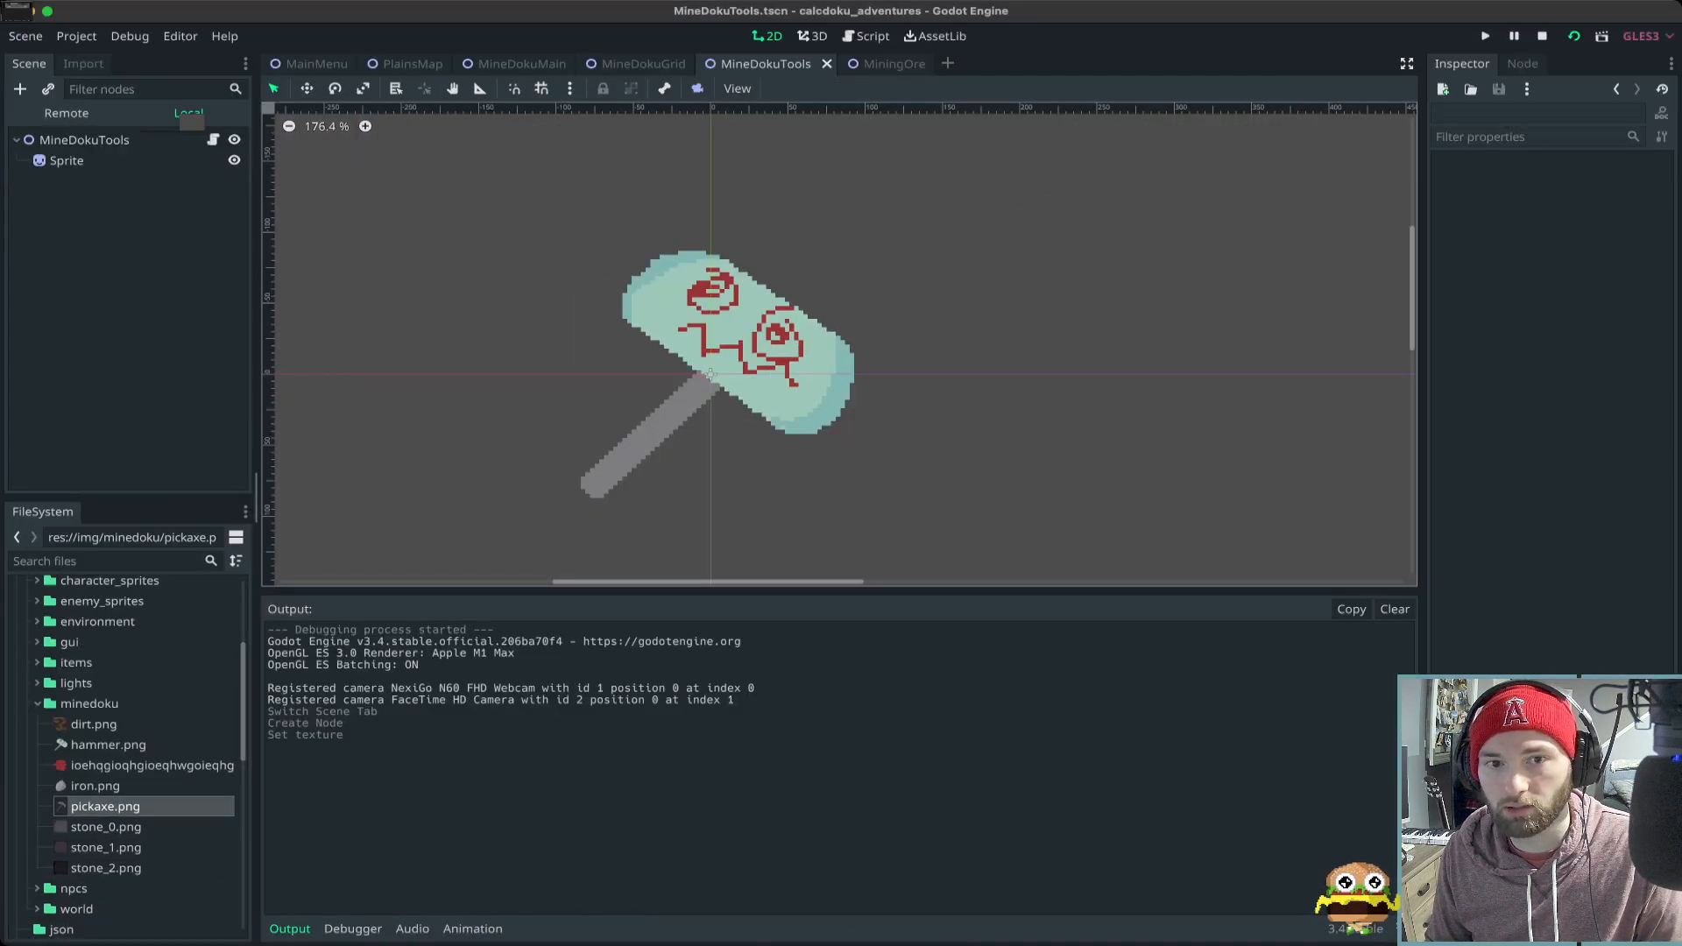
- Quick-load the new blob PNG onto the Sprite node and check its import settings
{"action": "left_click", "coordinate": [1657, 194]}
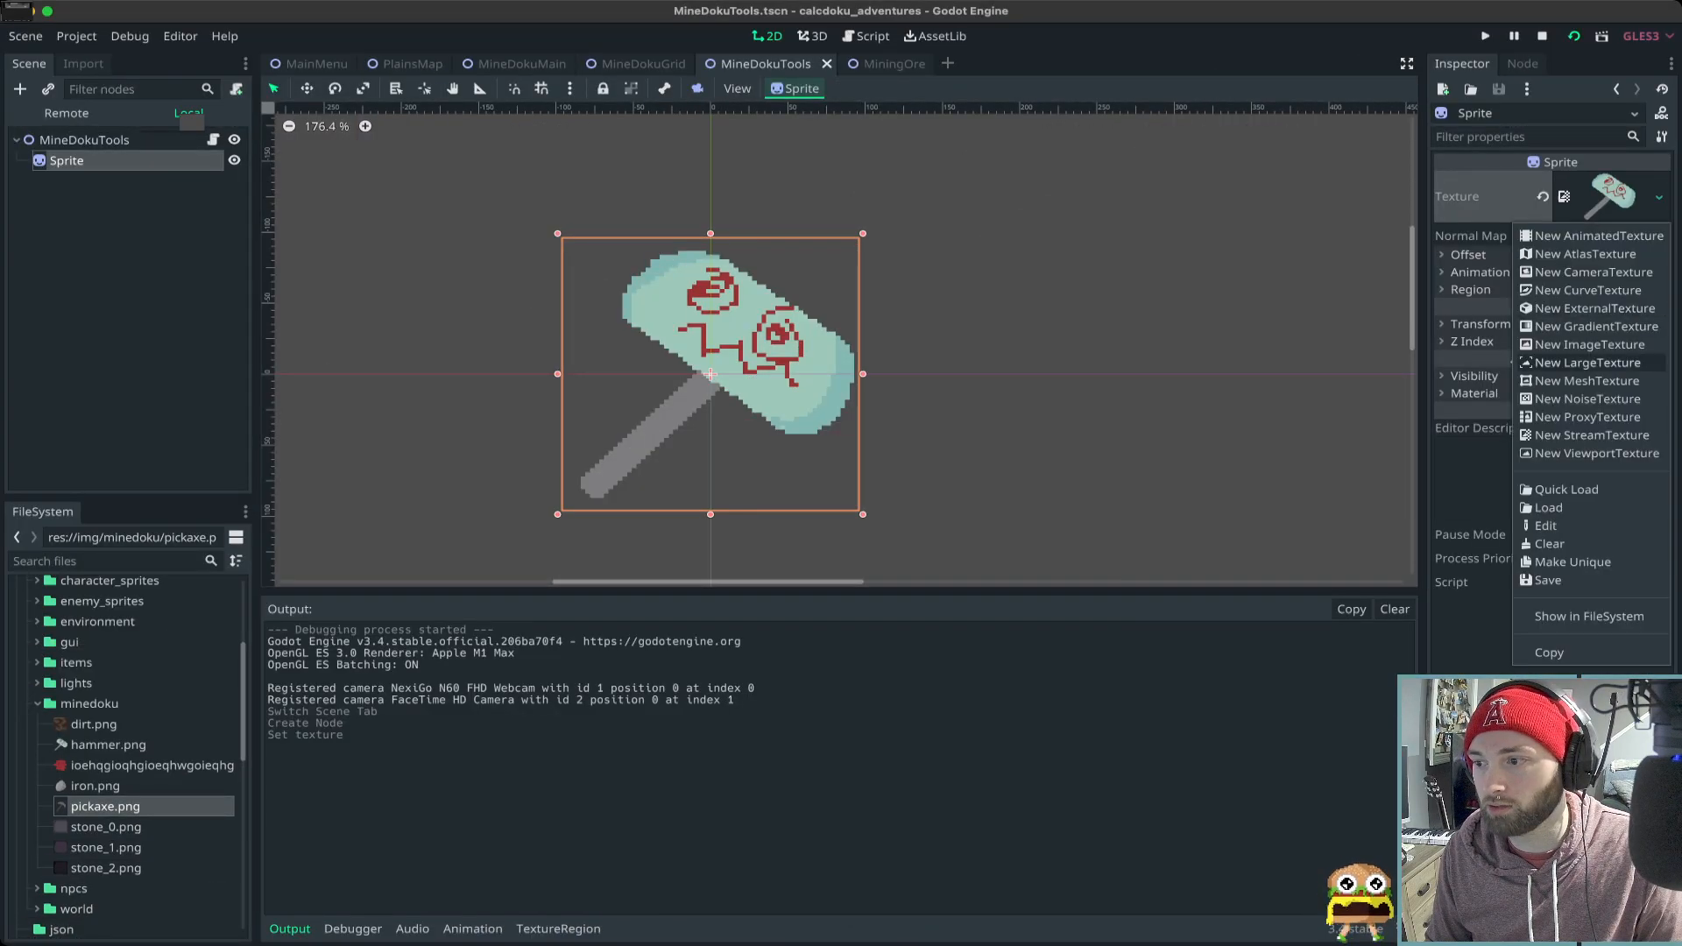
{"action": "left_click", "coordinate": [1546, 506]}
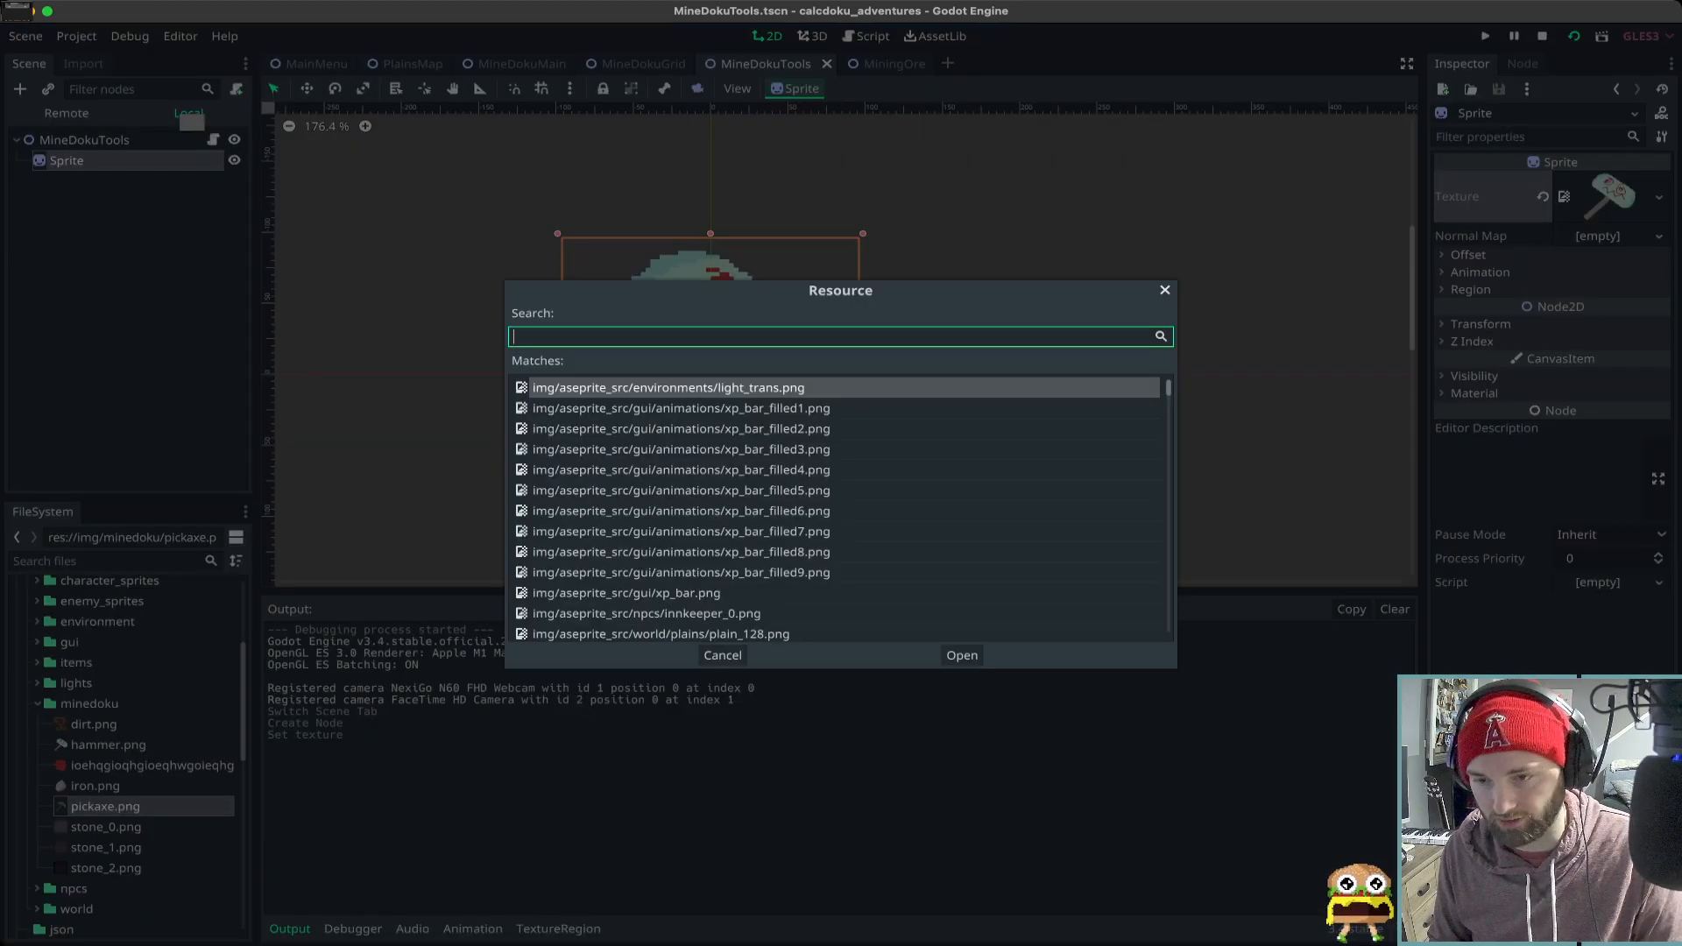
{"action": "type", "text": "q"}
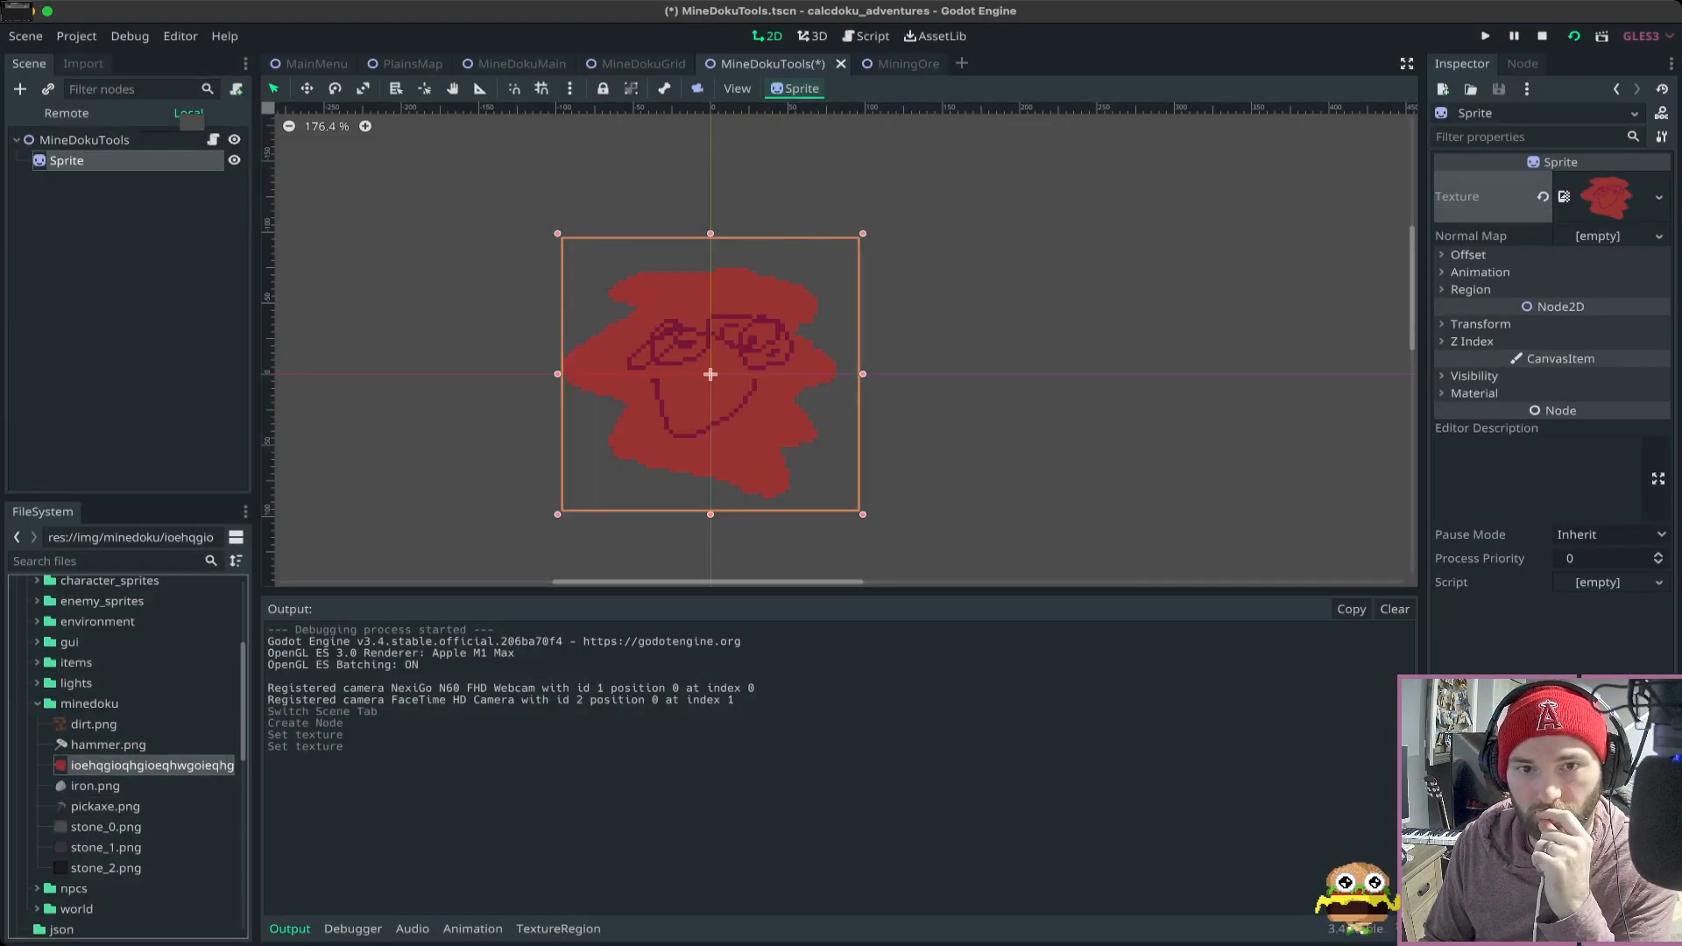
{"action": "left_click", "coordinate": [82, 63]}
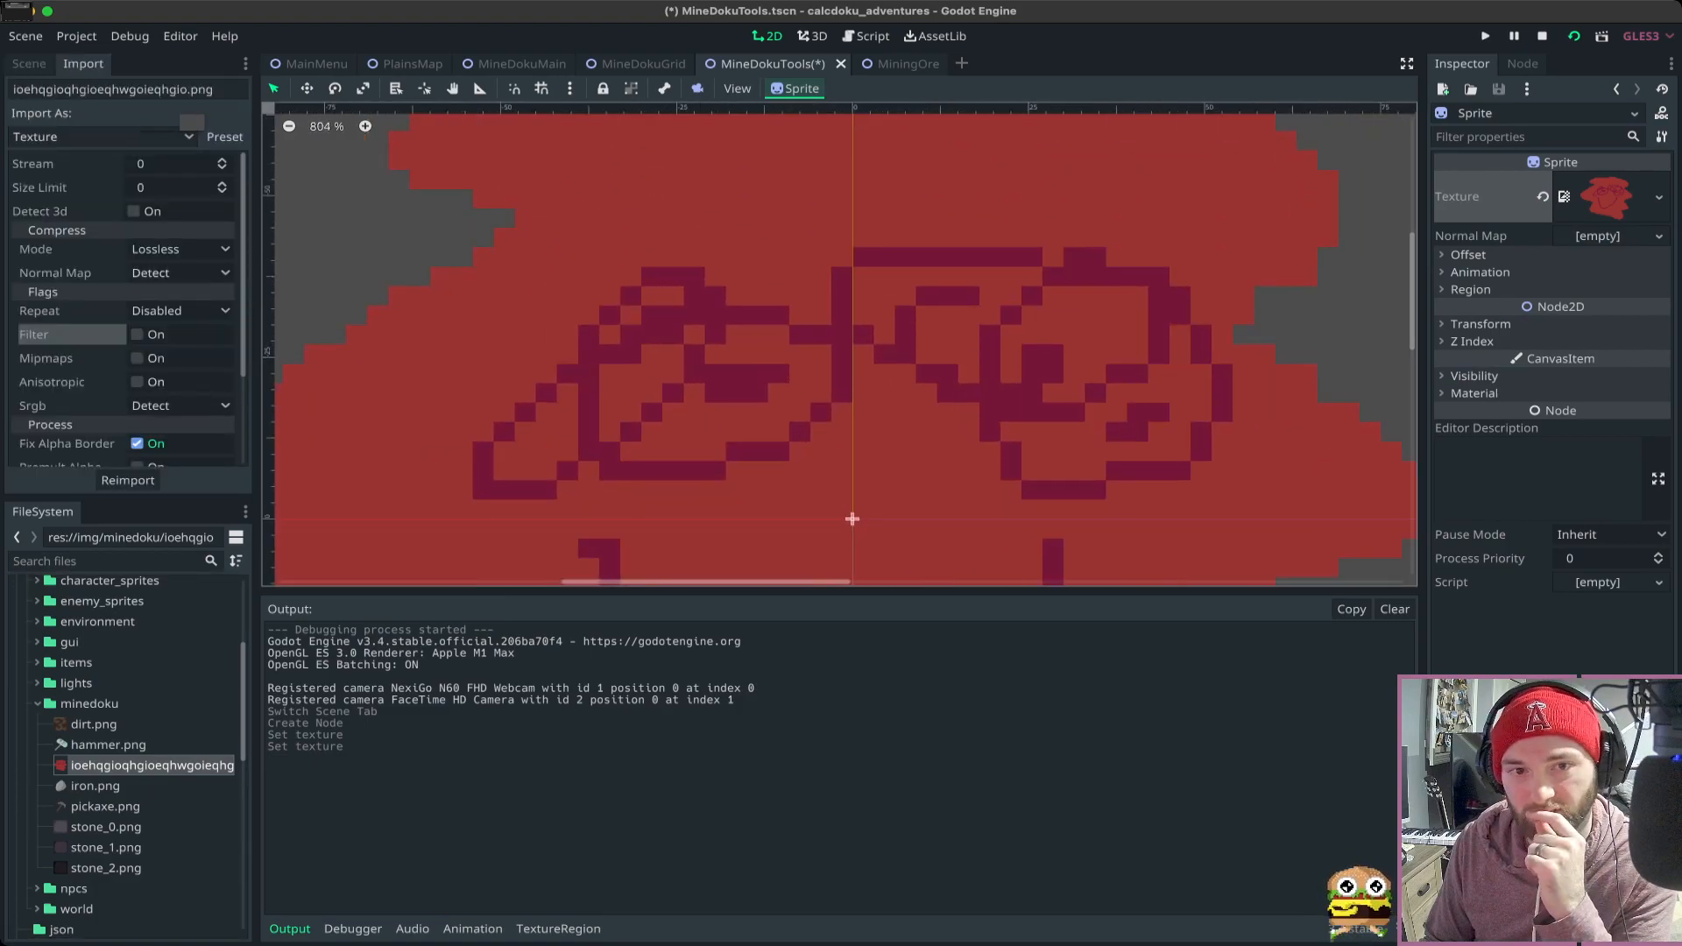